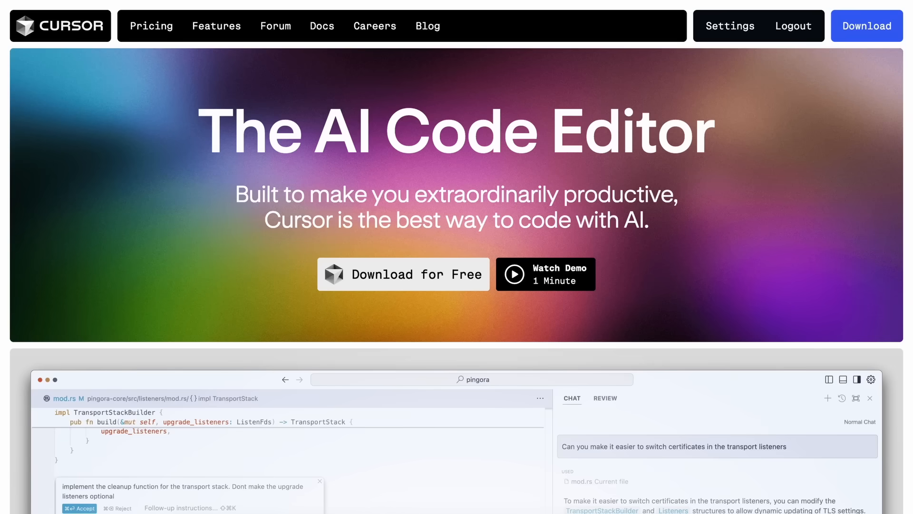
Step: Scroll the GitHub Copilot October update article down to the Code review section
{"action": "scroll", "scroll_direction": "down", "scroll_amount": 3}
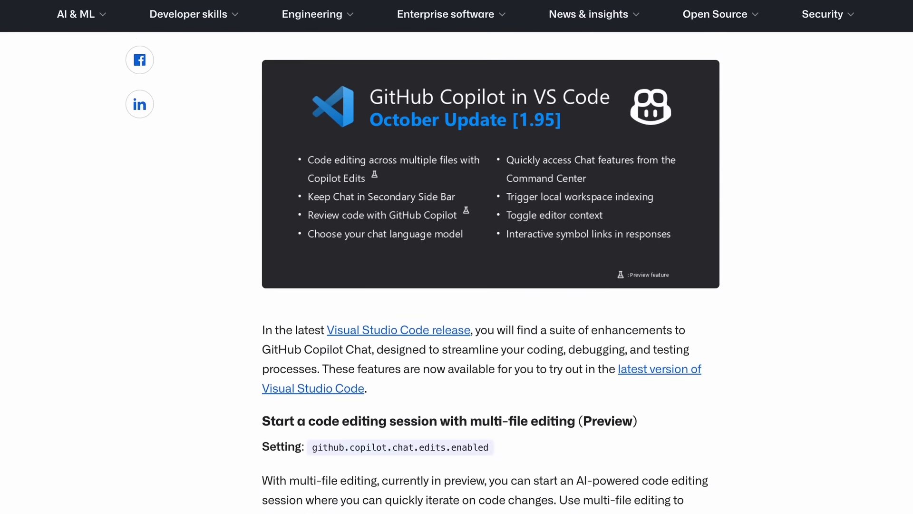
{"action": "scroll", "scroll_direction": "down", "scroll_amount": 3}
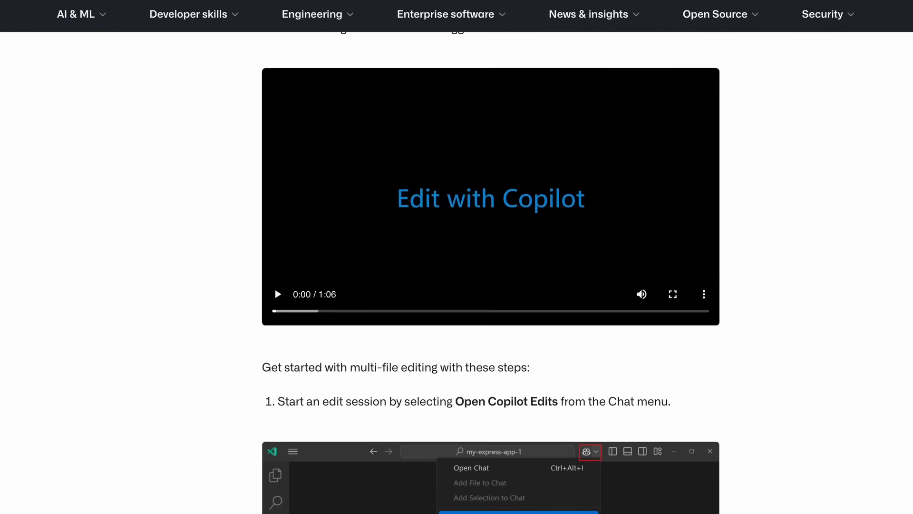
{"action": "scroll", "scroll_direction": "down", "scroll_amount": 3}
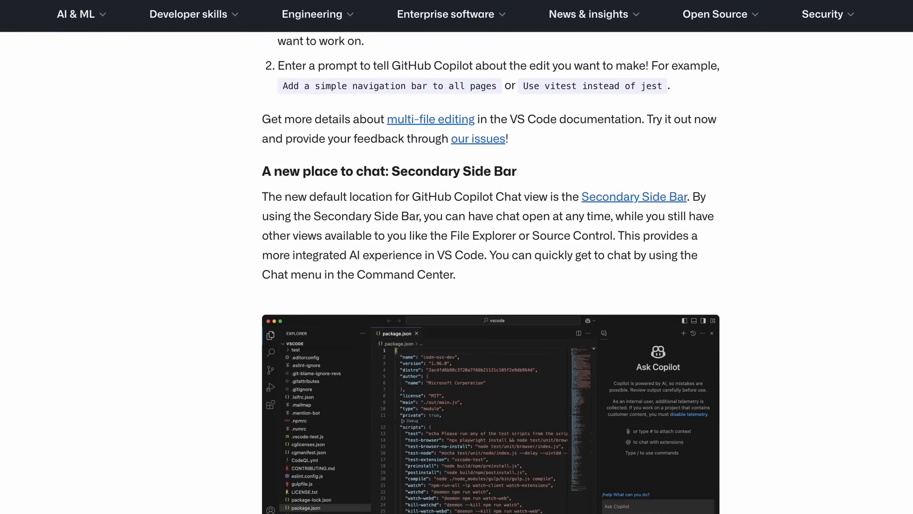
{"action": "scroll", "scroll_direction": "down", "scroll_amount": 3}
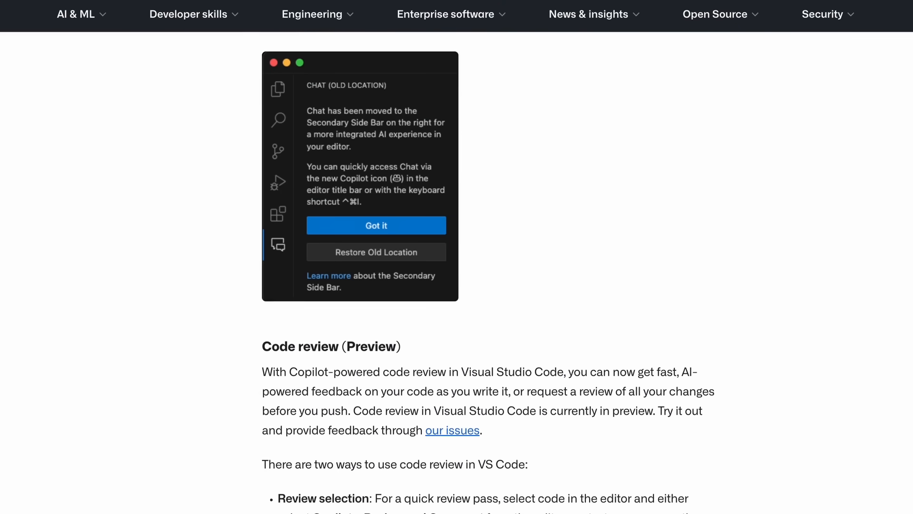
{"action": "scroll", "scroll_direction": "down", "scroll_amount": 3}
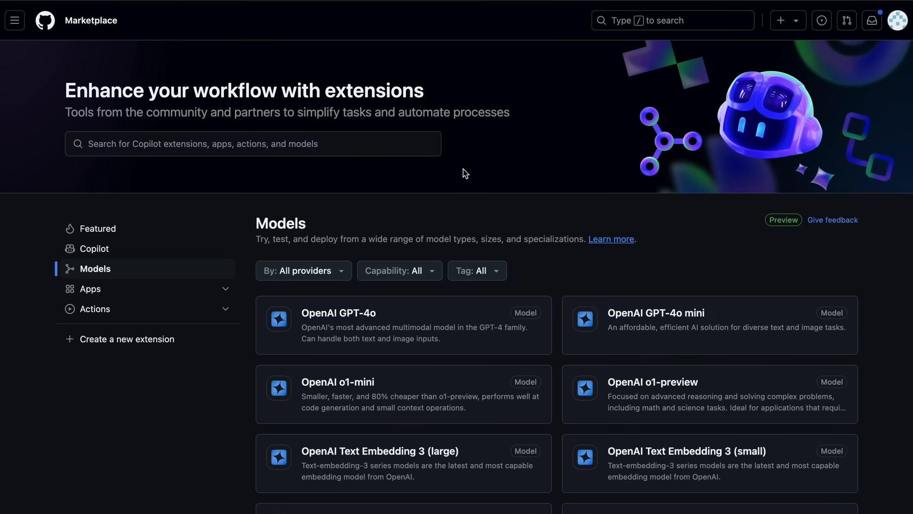
{"action": "mouse_move", "coordinate": [250, 224]}
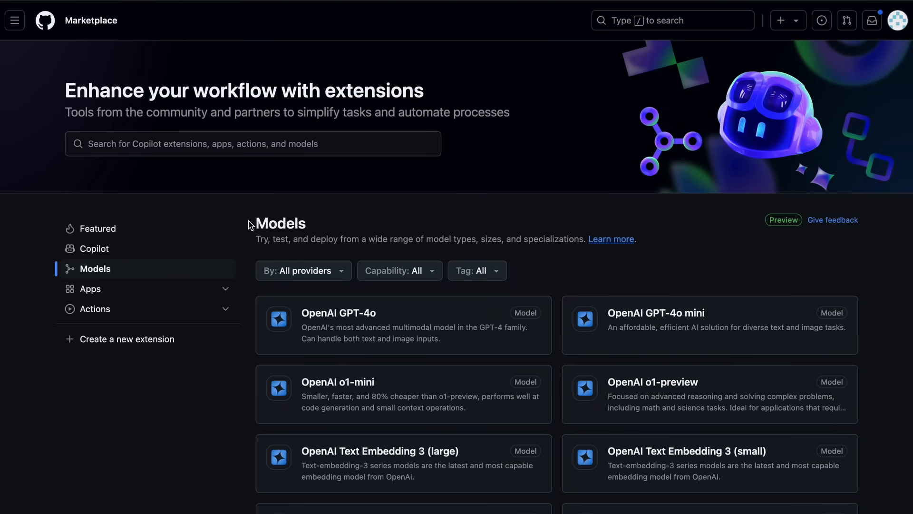
{"action": "scroll", "scroll_direction": "down", "scroll_amount": 3}
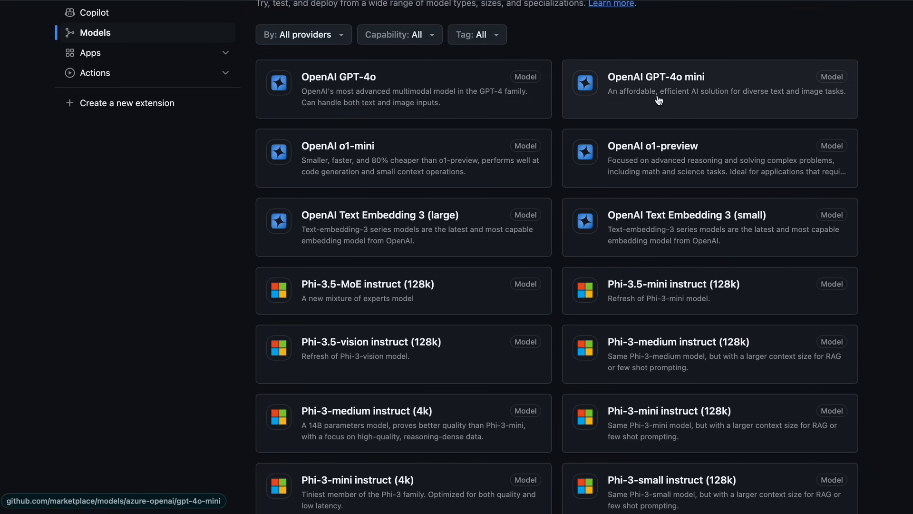
{"action": "mouse_move", "coordinate": [507, 98]}
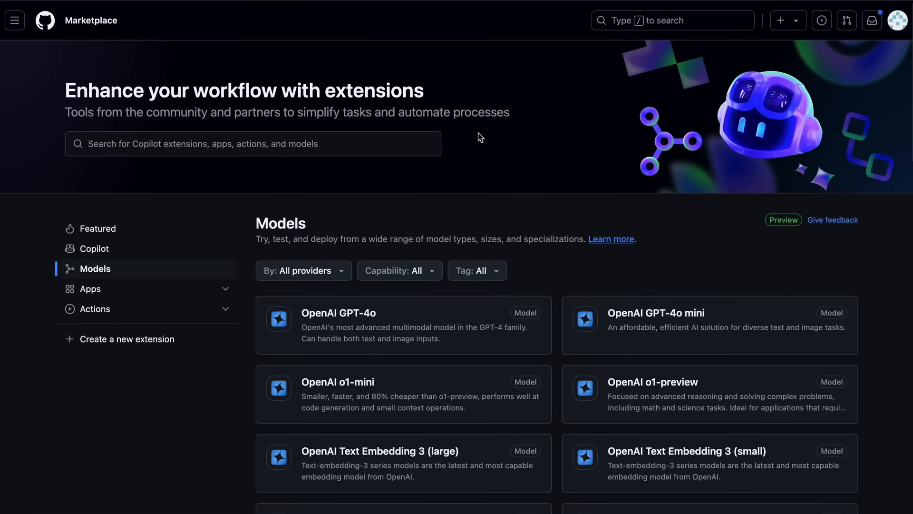
{"action": "mouse_move", "coordinate": [486, 160]}
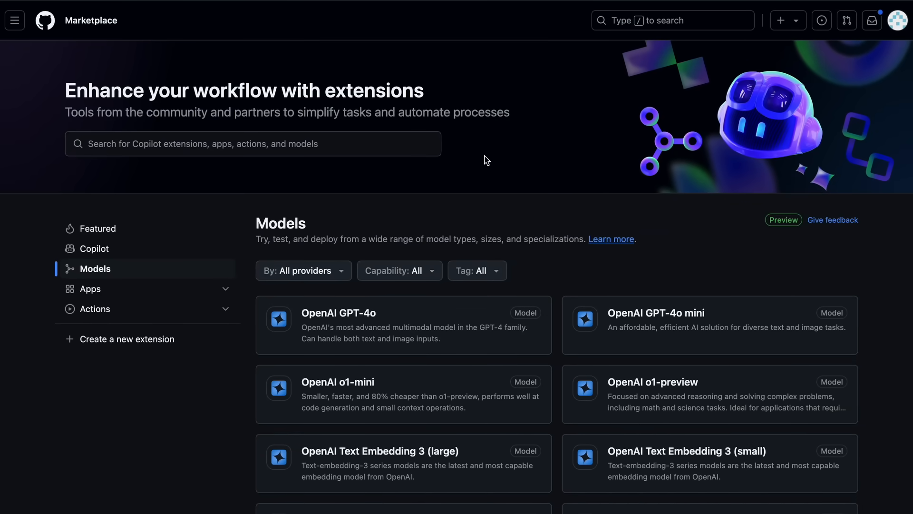
{"action": "mouse_move", "coordinate": [502, 151]}
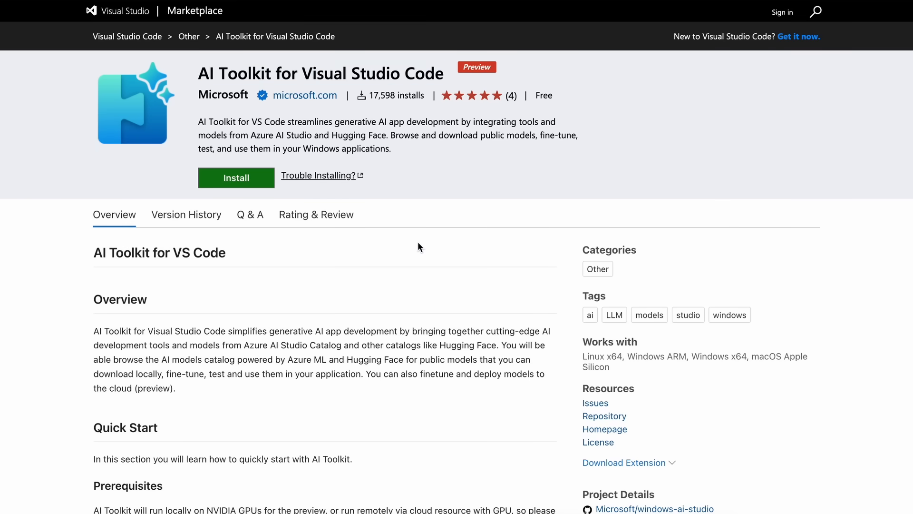
Step: Scroll the AI Toolkit extension listing to its Overview and Quick Start sections
{"action": "scroll", "scroll_direction": "down", "scroll_amount": 3}
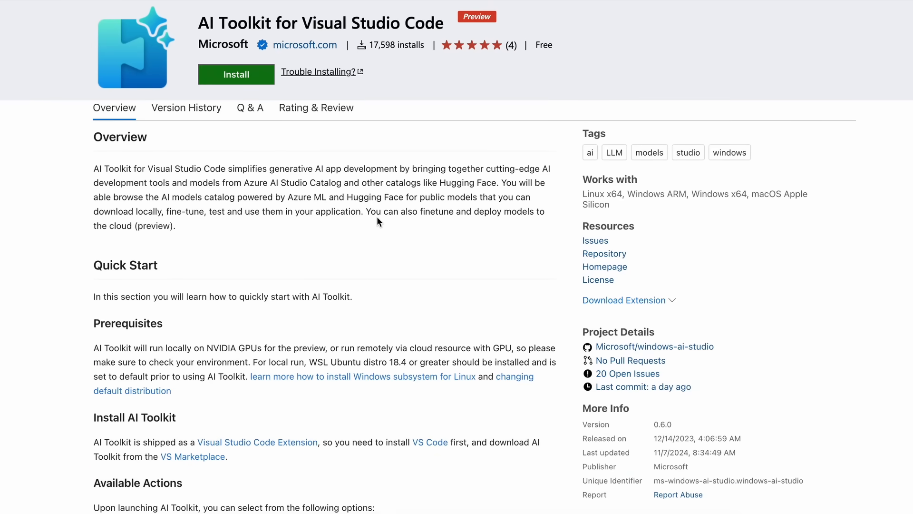
{"action": "mouse_move", "coordinate": [381, 237]}
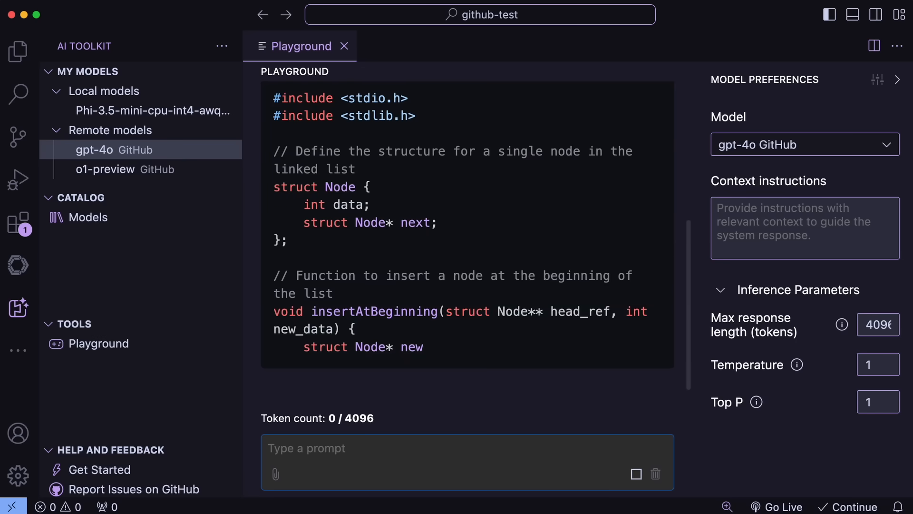
Step: Open Catalog > Models and browse the 52-model catalog beside the gpt-4o playground
{"action": "left_click", "coordinate": [86, 217]}
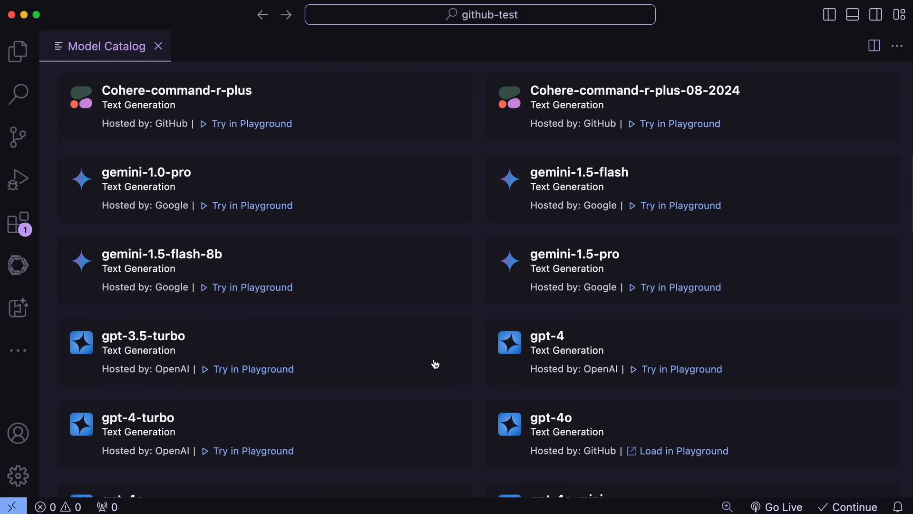
{"action": "scroll", "scroll_direction": "down", "scroll_amount": 3}
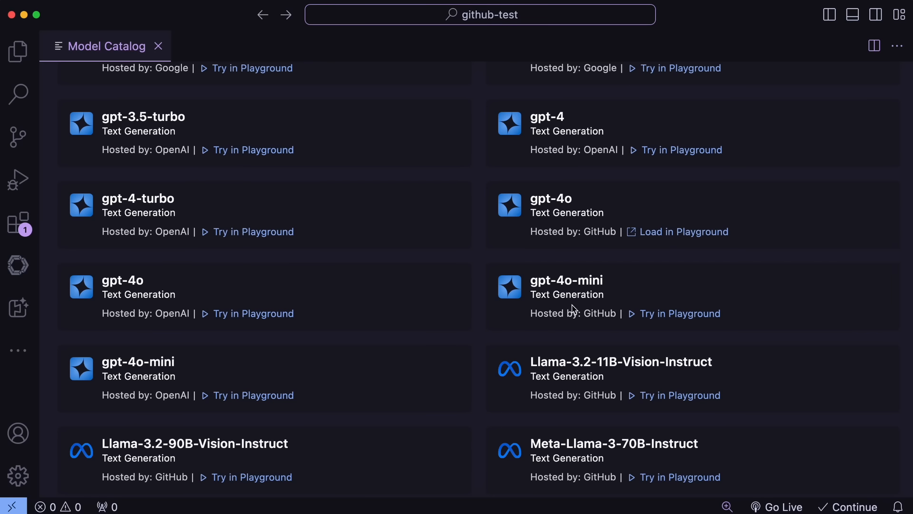
{"action": "double_click", "coordinate": [600, 314]}
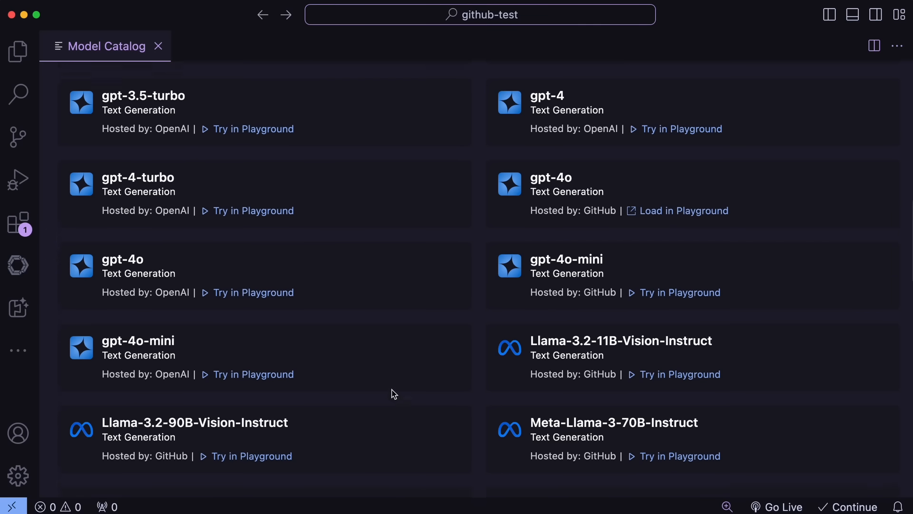
{"action": "scroll", "scroll_direction": "down", "scroll_amount": 3}
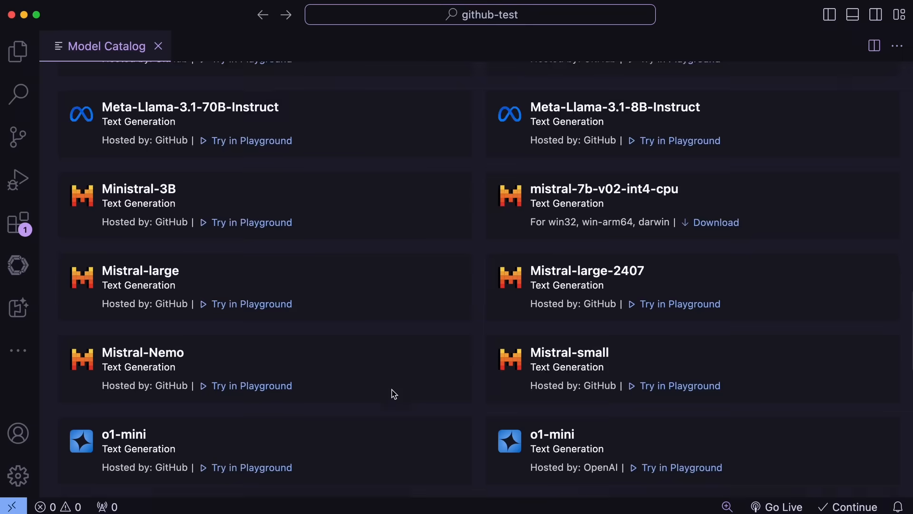
{"action": "scroll", "scroll_direction": "down", "scroll_amount": 3}
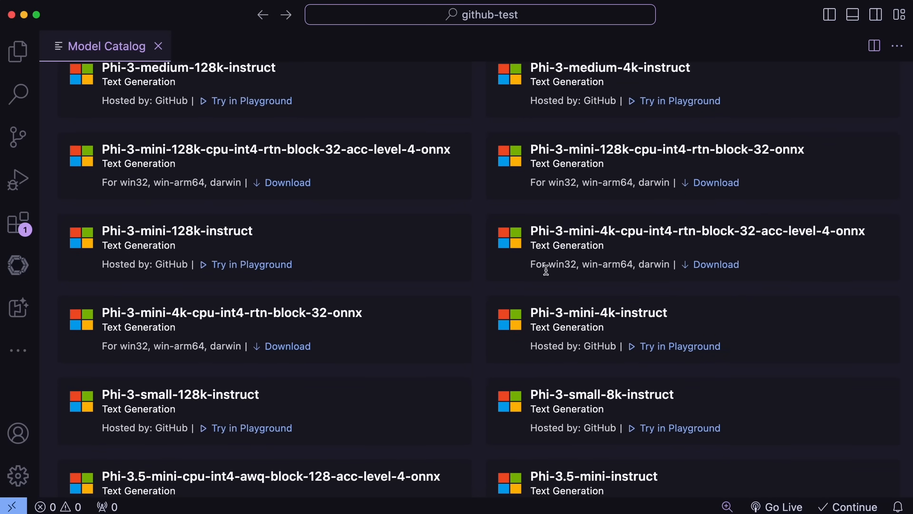
{"action": "scroll", "scroll_direction": "down", "scroll_amount": 3}
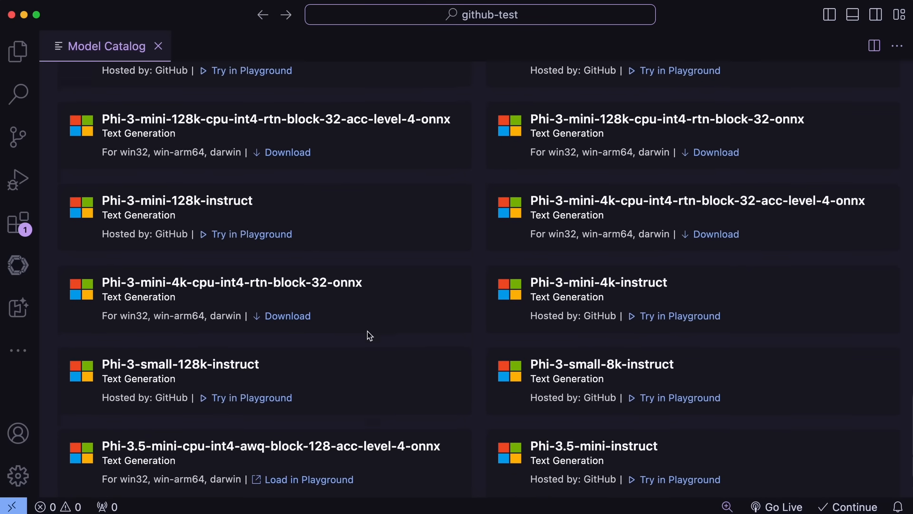
{"action": "scroll", "scroll_direction": "down", "scroll_amount": 3}
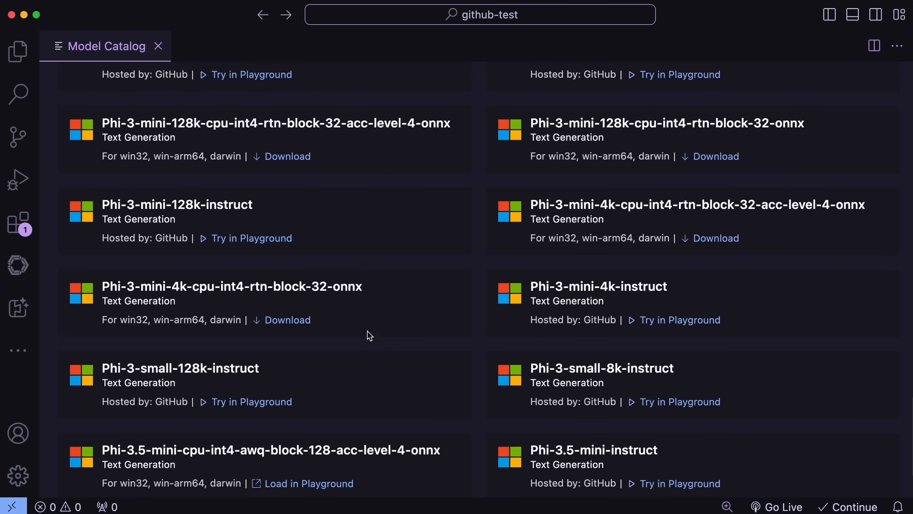
{"action": "scroll", "scroll_direction": "down", "scroll_amount": 3}
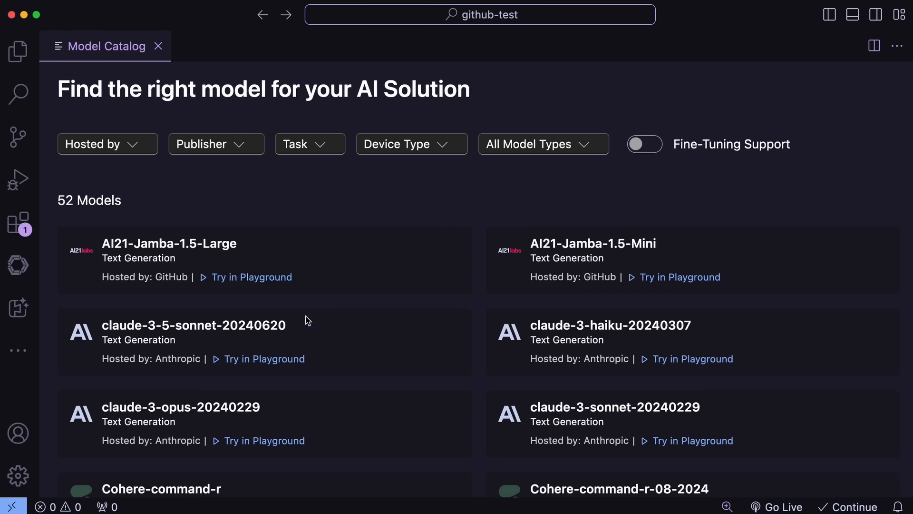
{"action": "left_click", "coordinate": [644, 144]}
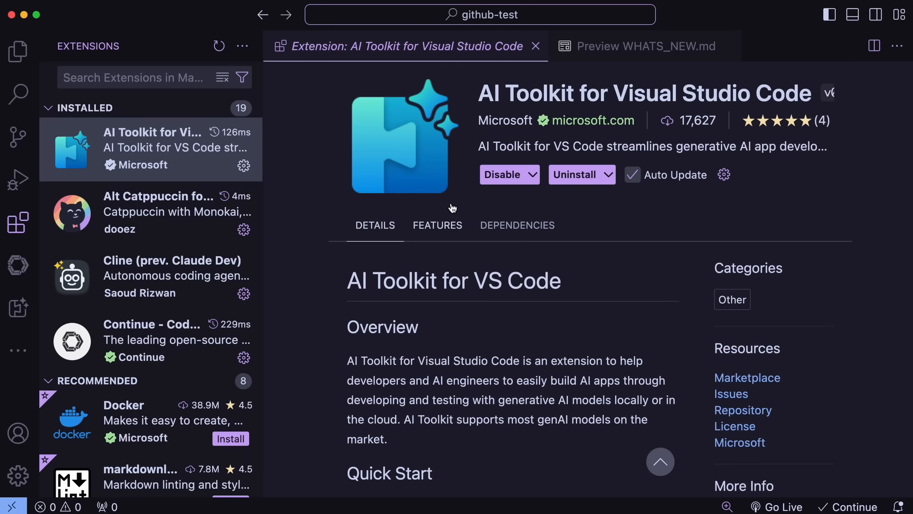
{"action": "mouse_move", "coordinate": [454, 212]}
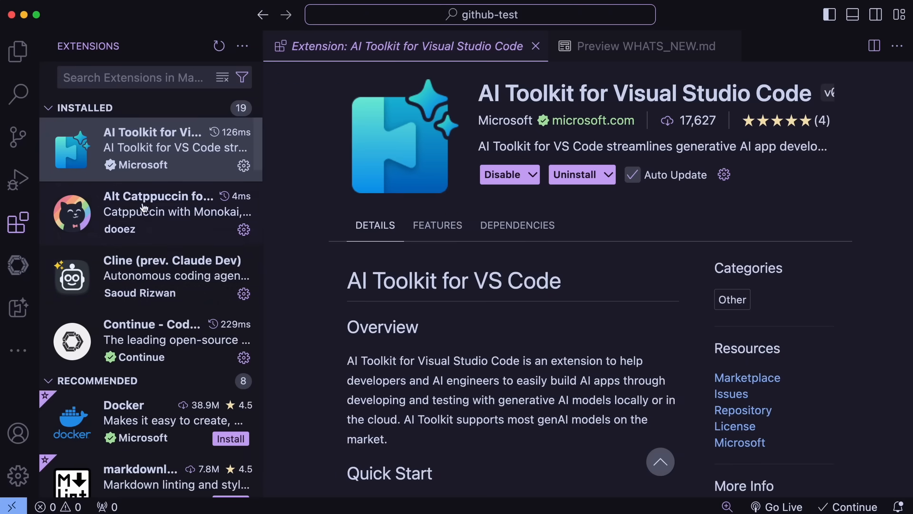
{"action": "mouse_move", "coordinate": [115, 31]}
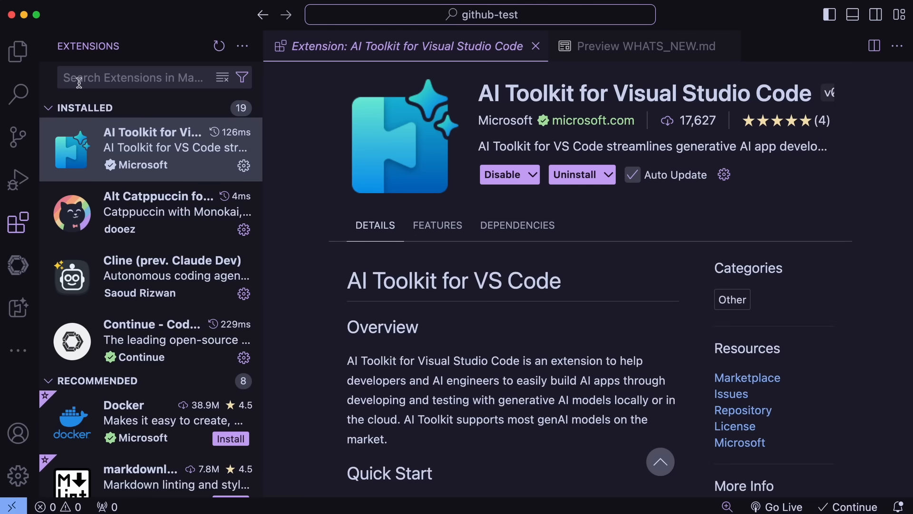
{"action": "left_click", "coordinate": [32, 5]}
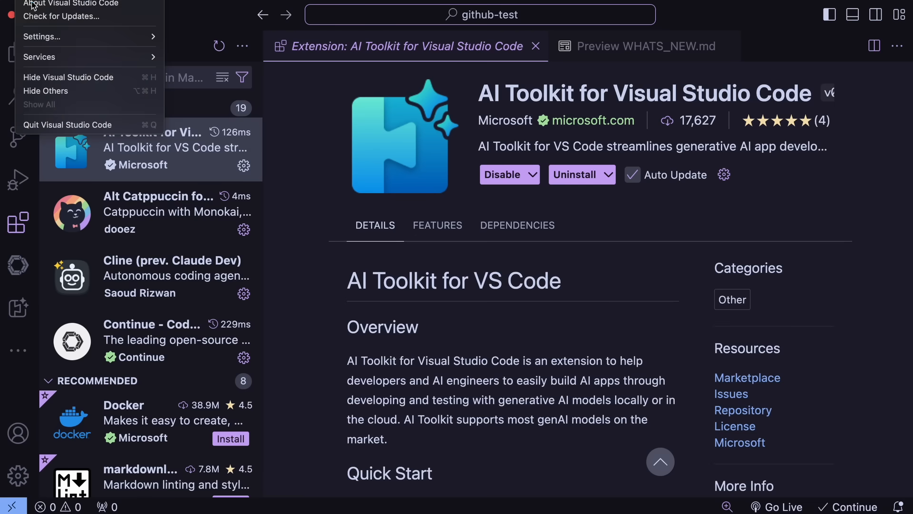
{"action": "mouse_move", "coordinate": [60, 16]}
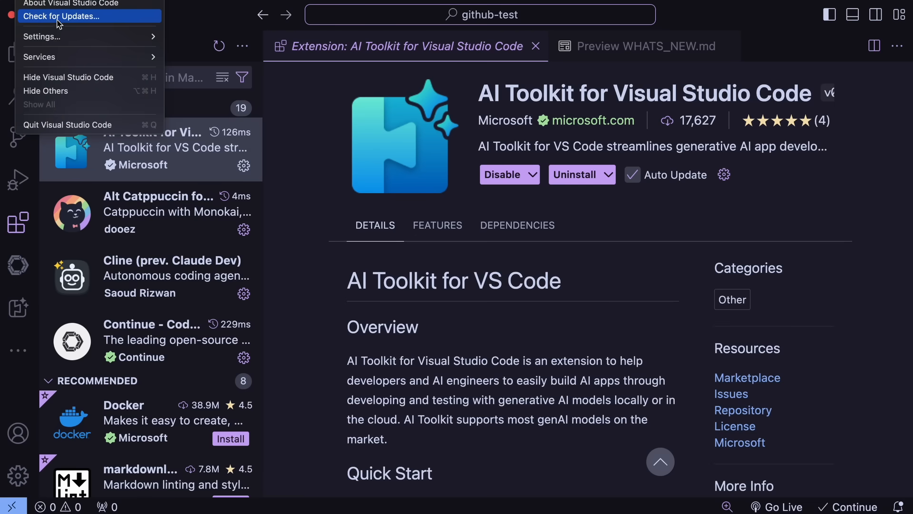
{"action": "mouse_move", "coordinate": [322, 185]}
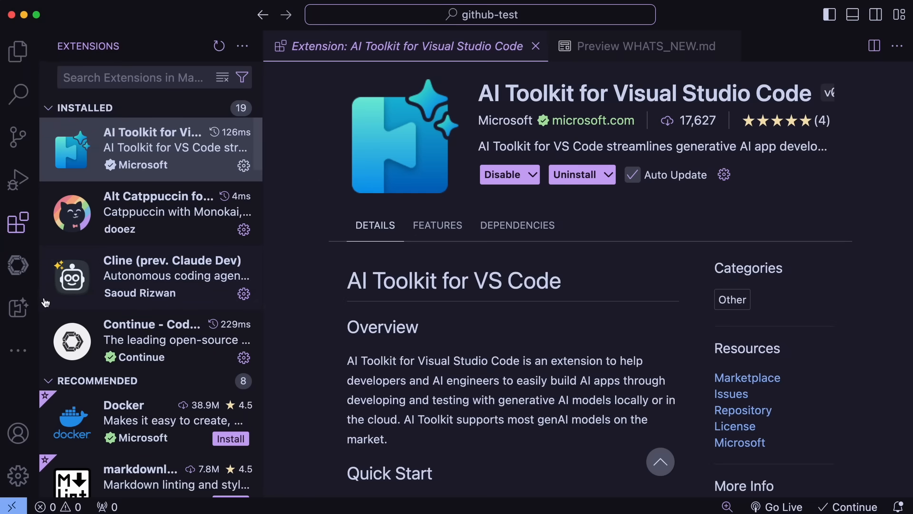
{"action": "mouse_move", "coordinate": [118, 152]}
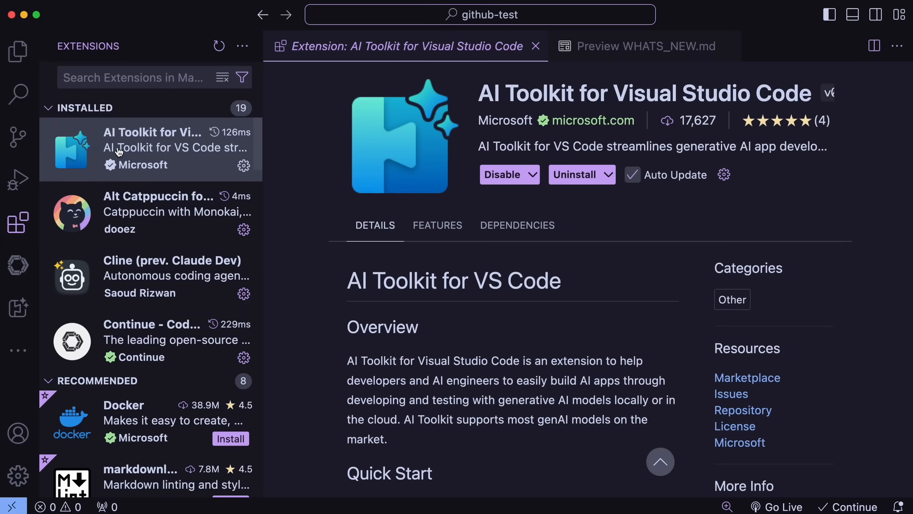
{"action": "mouse_move", "coordinate": [660, 80]}
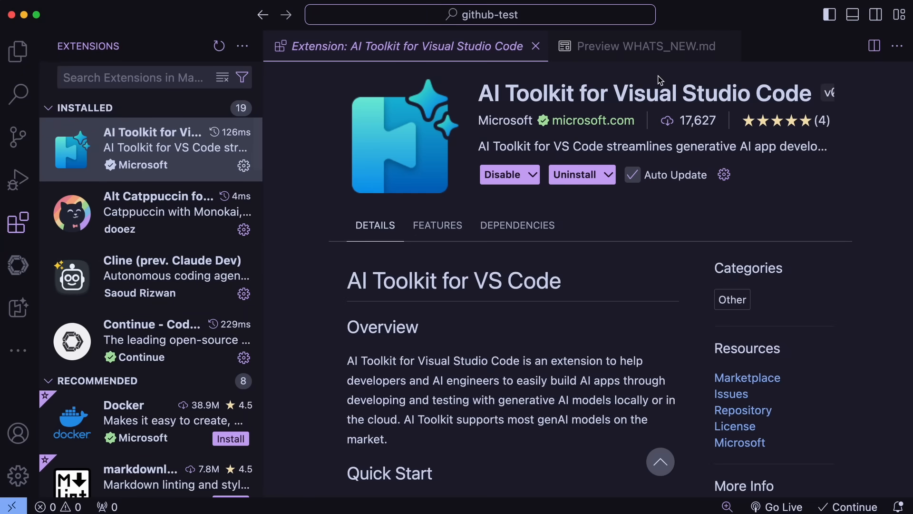
{"action": "mouse_move", "coordinate": [721, 105]}
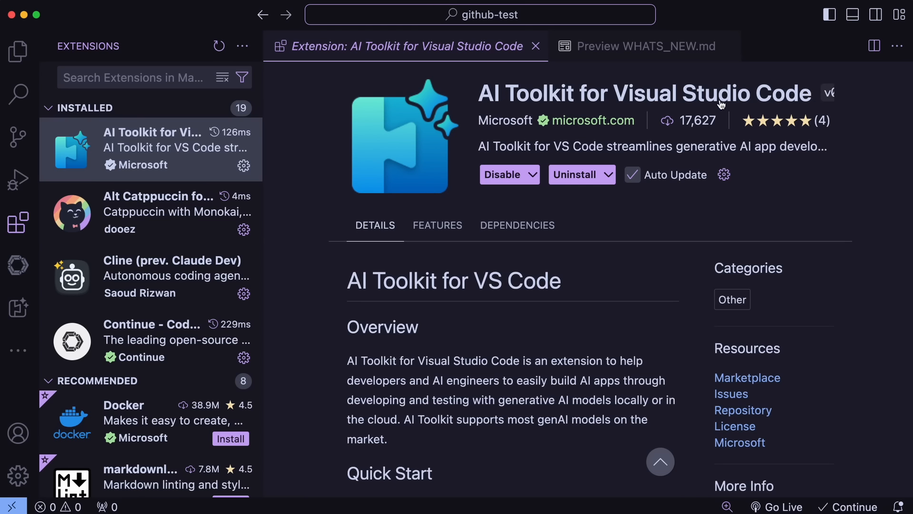
{"action": "mouse_move", "coordinate": [722, 105]}
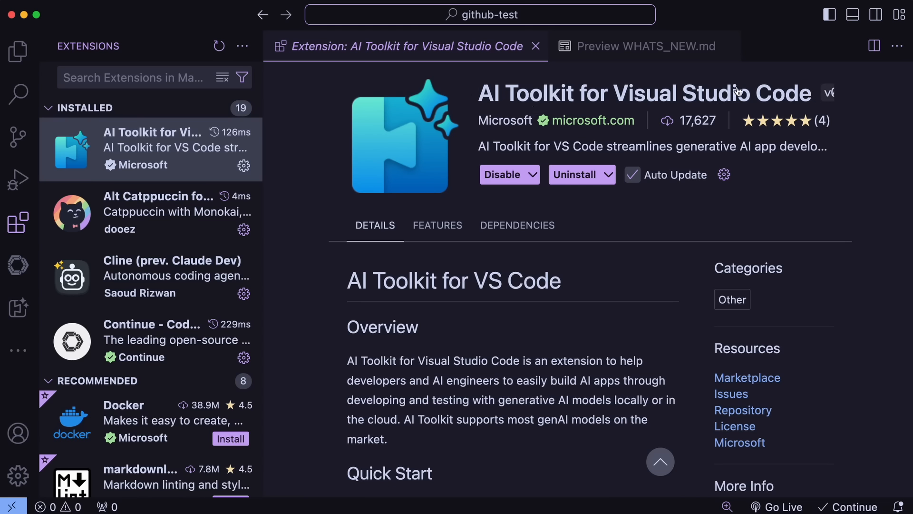
{"action": "mouse_move", "coordinate": [471, 79]}
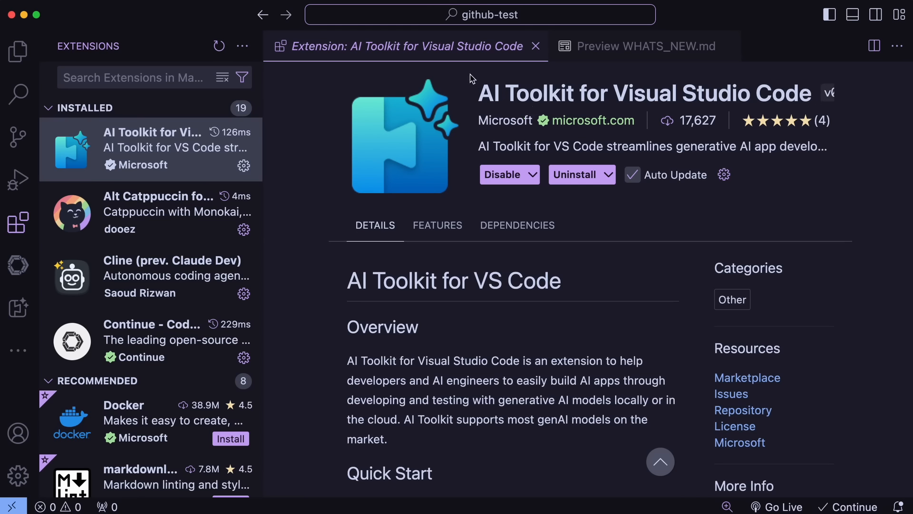
{"action": "mouse_move", "coordinate": [664, 107]}
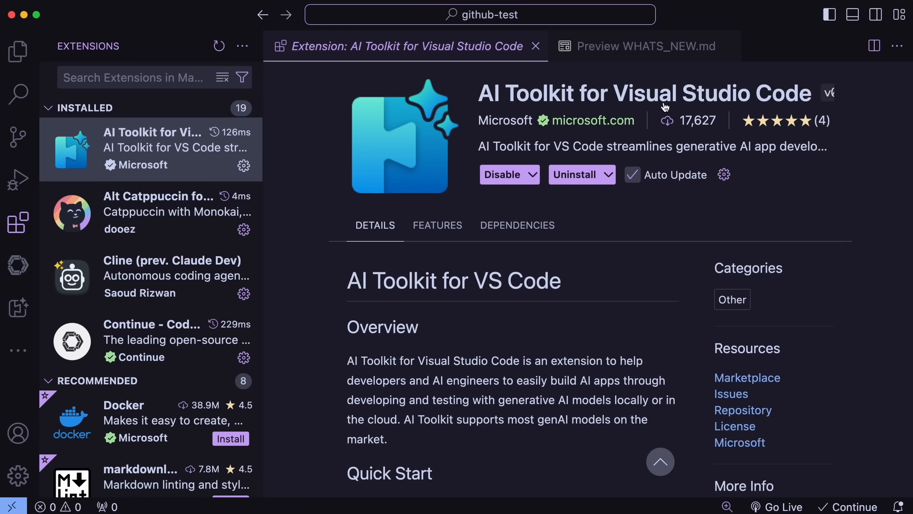
{"action": "mouse_move", "coordinate": [662, 101]}
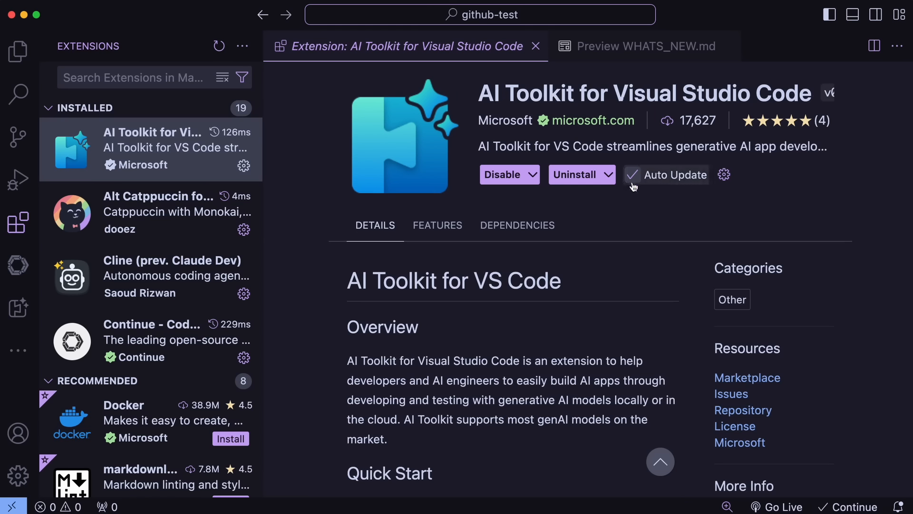
{"action": "mouse_move", "coordinate": [634, 139]}
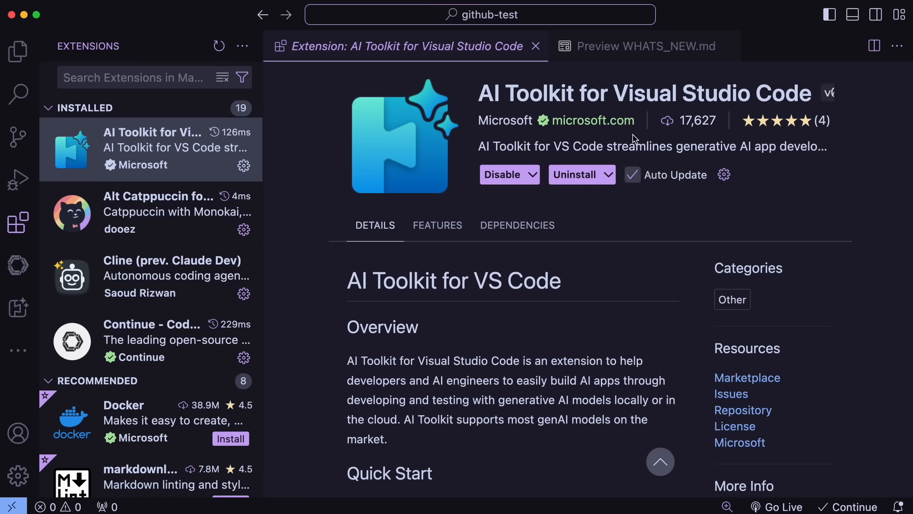
{"action": "mouse_move", "coordinate": [381, 266]}
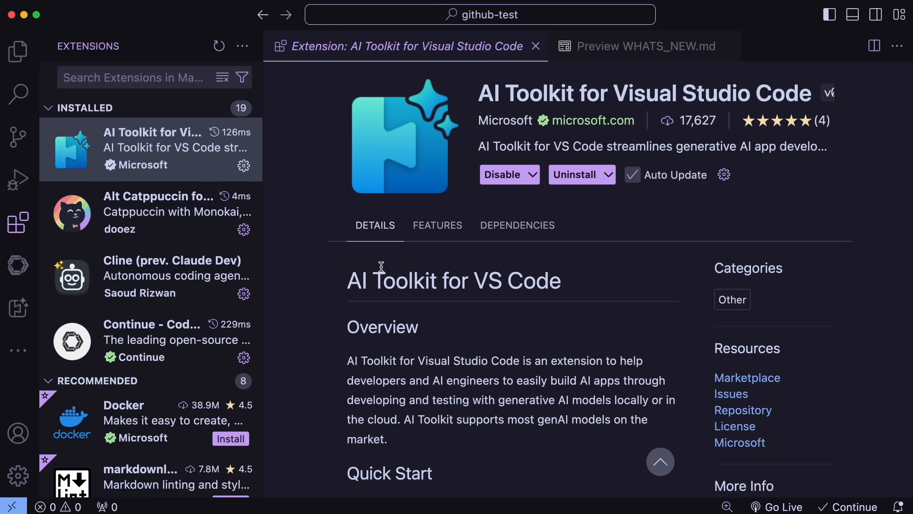
{"action": "mouse_move", "coordinate": [299, 267]}
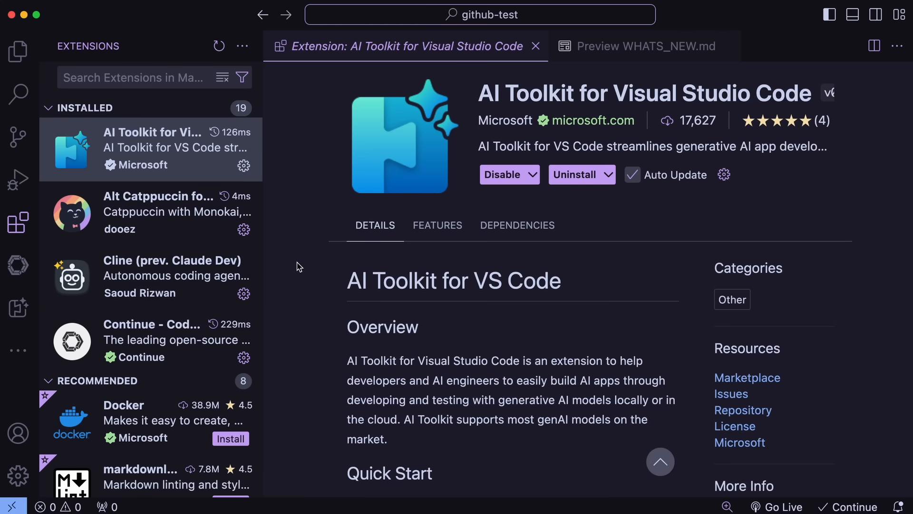
{"action": "mouse_move", "coordinate": [96, 287]}
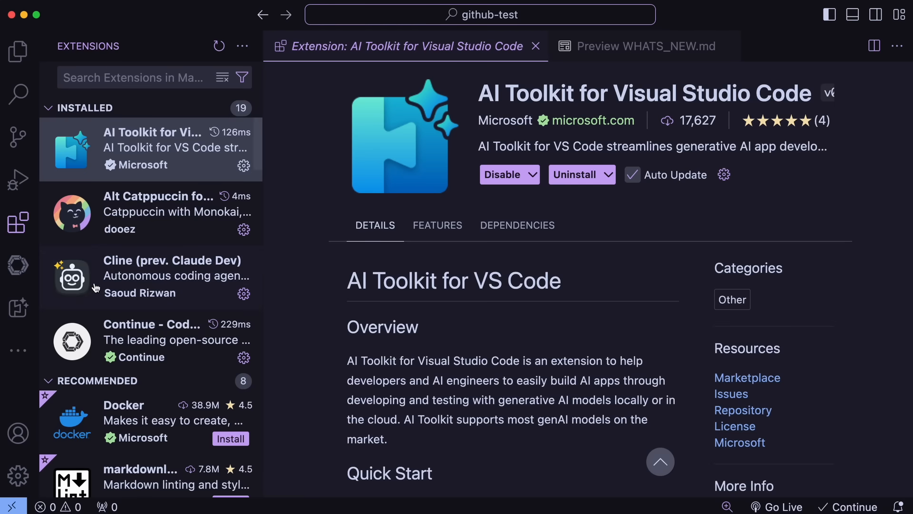
Step: Open the AI Toolkit side panel from the Activity Bar icon
{"action": "left_click", "coordinate": [18, 310]}
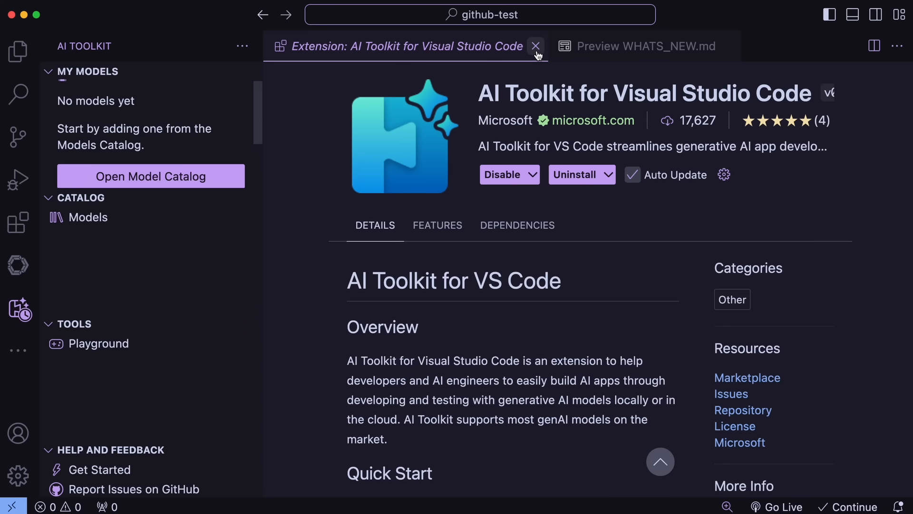
Step: Close the Extension: AI Toolkit tab and open the 52-model catalog
{"action": "left_click", "coordinate": [535, 47]}
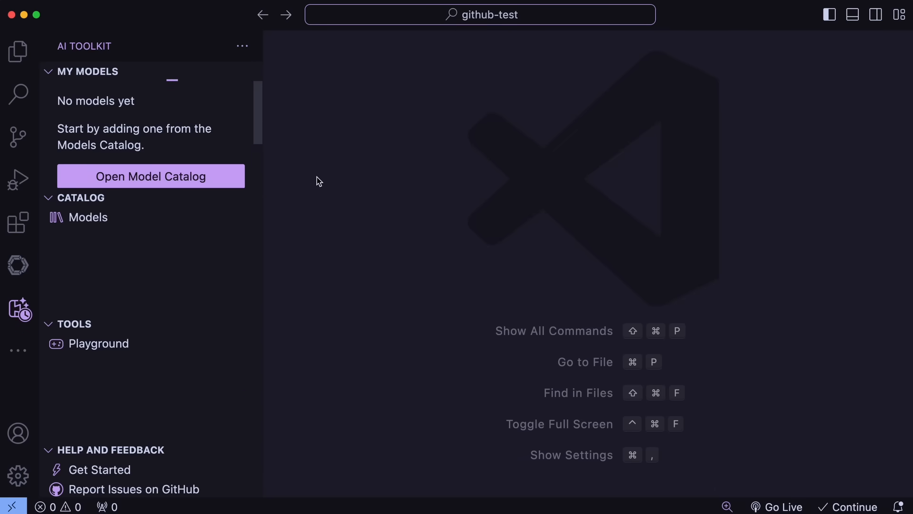
{"action": "left_click", "coordinate": [89, 217]}
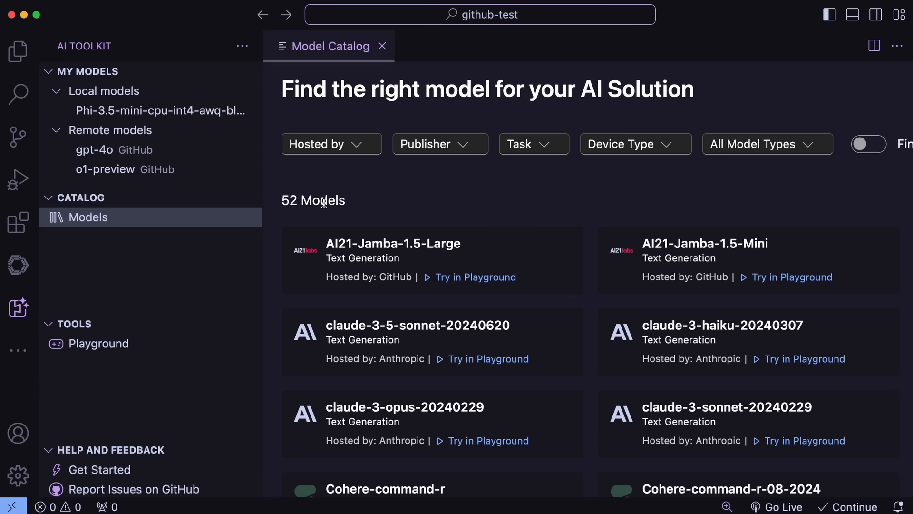
{"action": "mouse_move", "coordinate": [335, 222]}
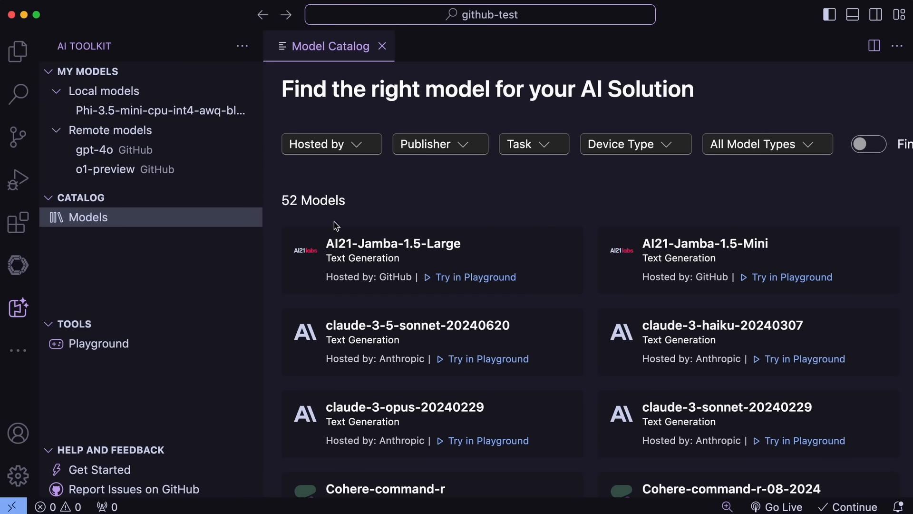
{"action": "mouse_move", "coordinate": [318, 215]}
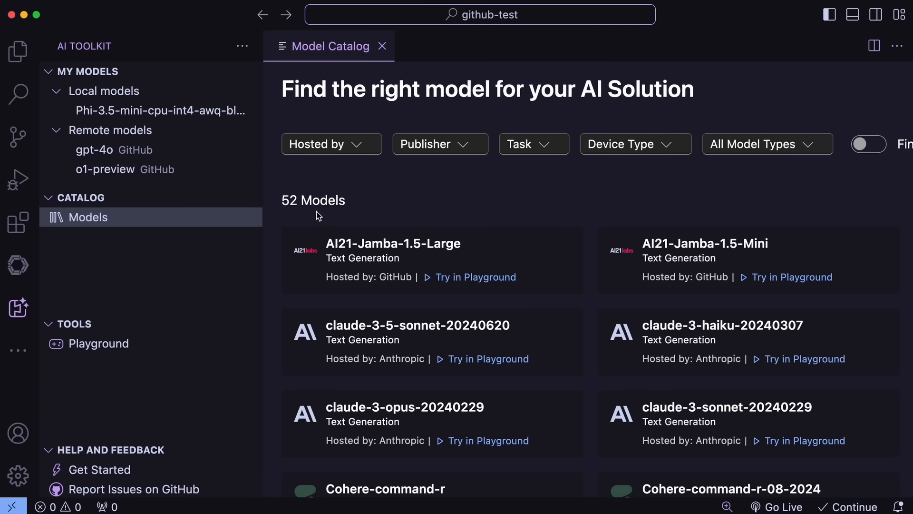
{"action": "mouse_move", "coordinate": [374, 223]}
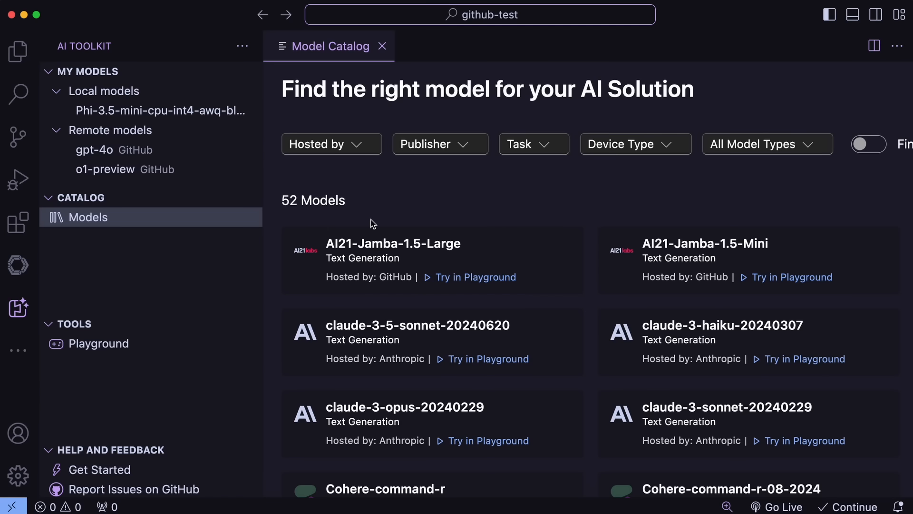
{"action": "mouse_move", "coordinate": [282, 197]}
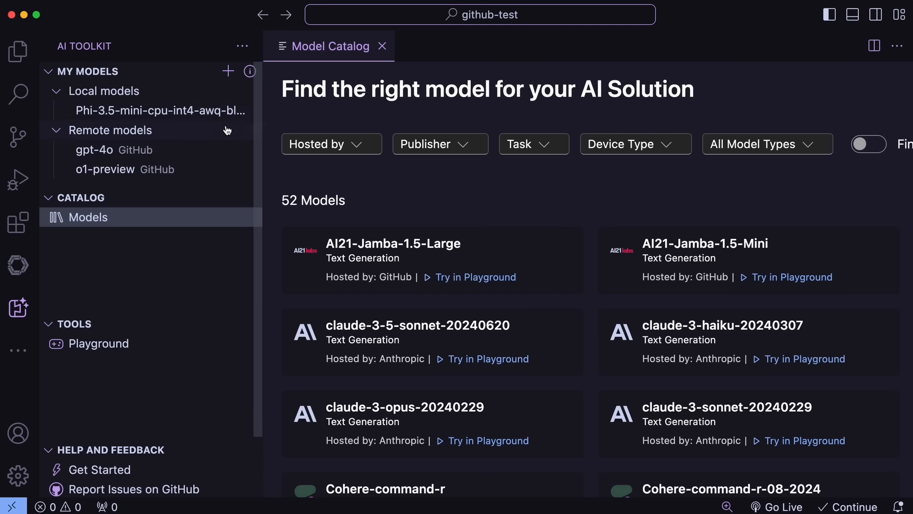
{"action": "mouse_move", "coordinate": [227, 133]}
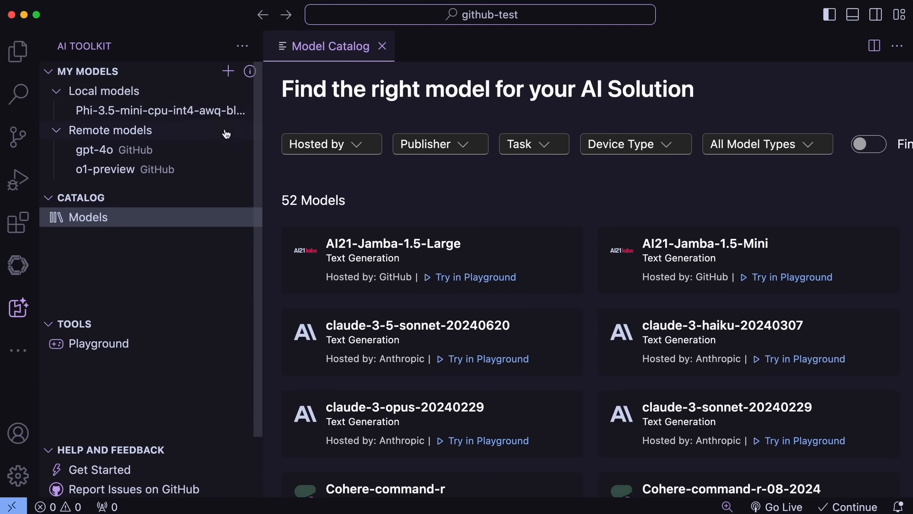
{"action": "mouse_move", "coordinate": [218, 156]}
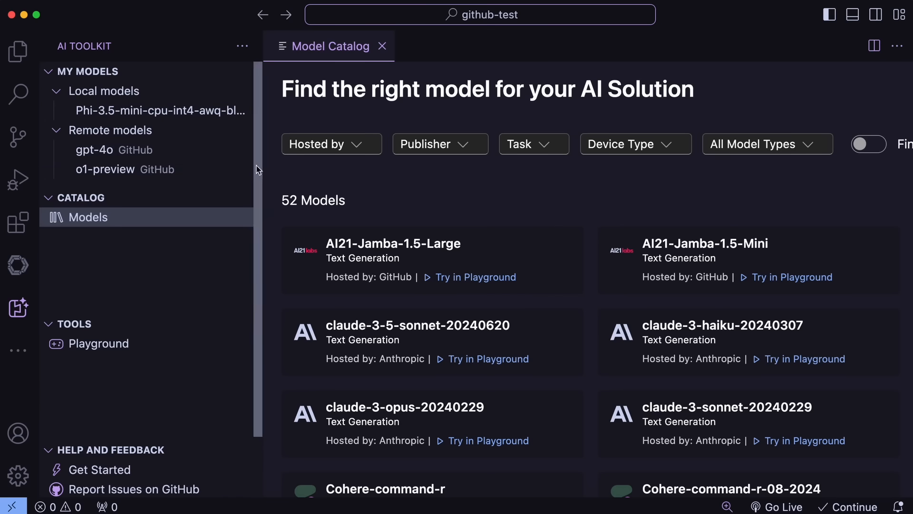
{"action": "mouse_move", "coordinate": [173, 356]}
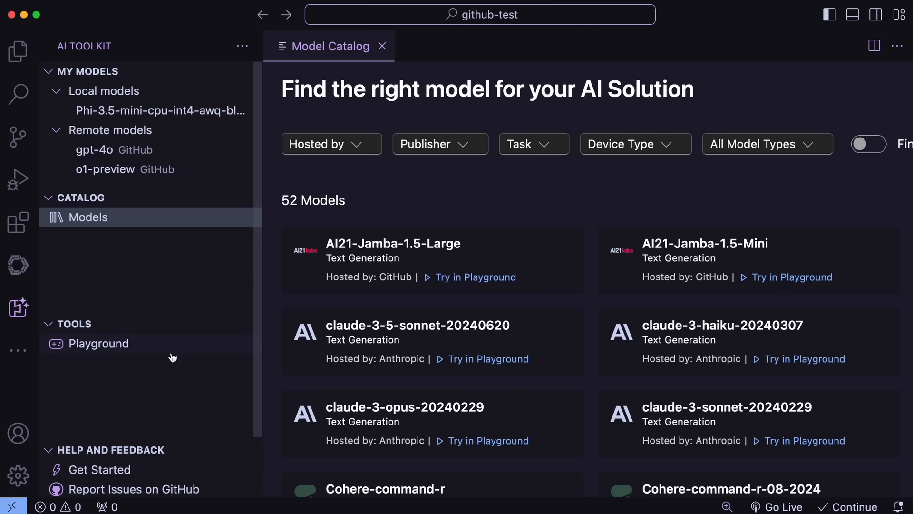
{"action": "mouse_move", "coordinate": [98, 343]}
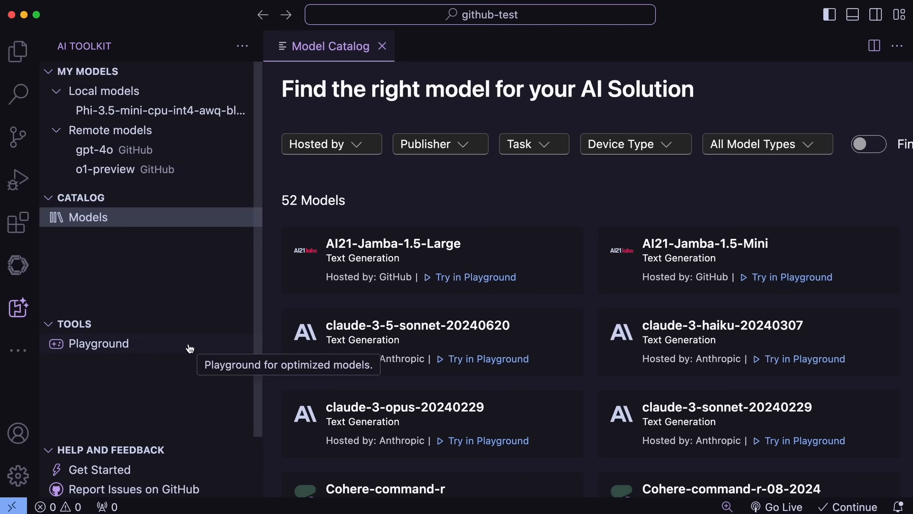
{"action": "mouse_move", "coordinate": [265, 298]}
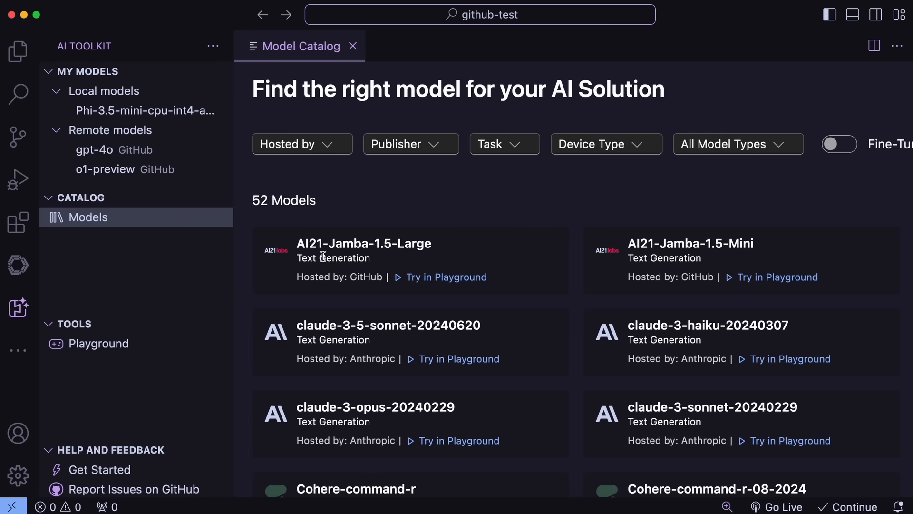
{"action": "scroll", "scroll_direction": "down", "scroll_amount": 3}
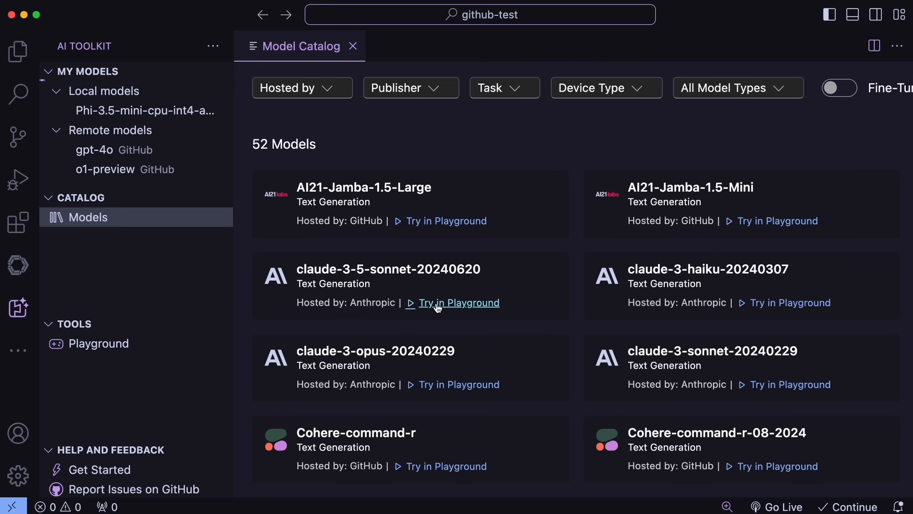
Step: Load claude-3-5-sonnet-20240620 into the Playground as a remote model
{"action": "left_click", "coordinate": [458, 303]}
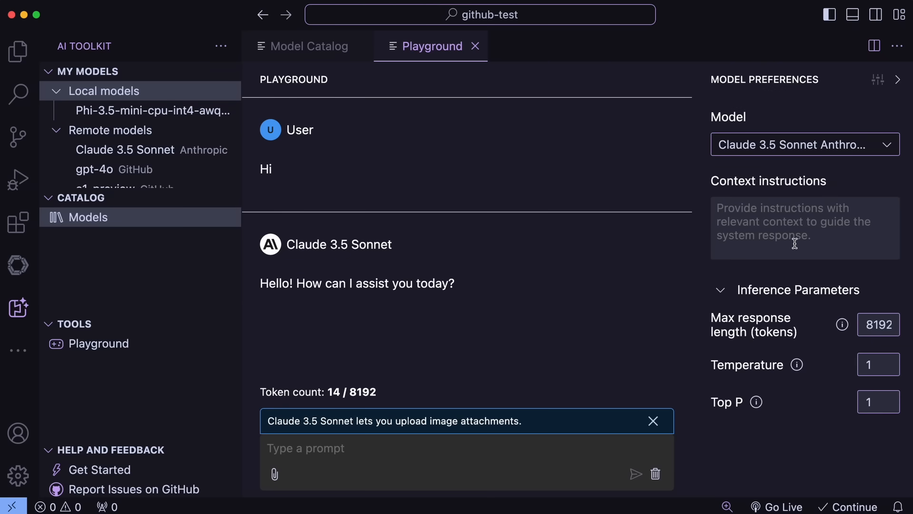
{"action": "mouse_move", "coordinate": [885, 345]}
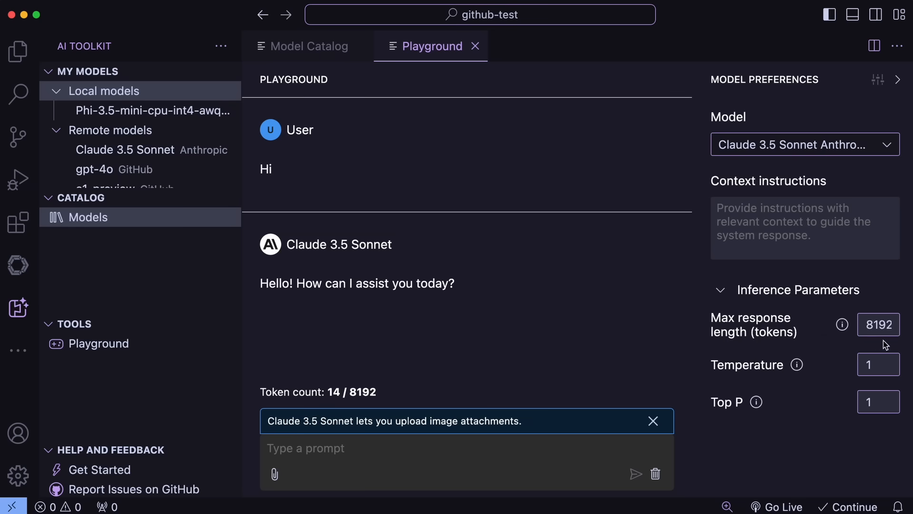
{"action": "mouse_move", "coordinate": [760, 338]}
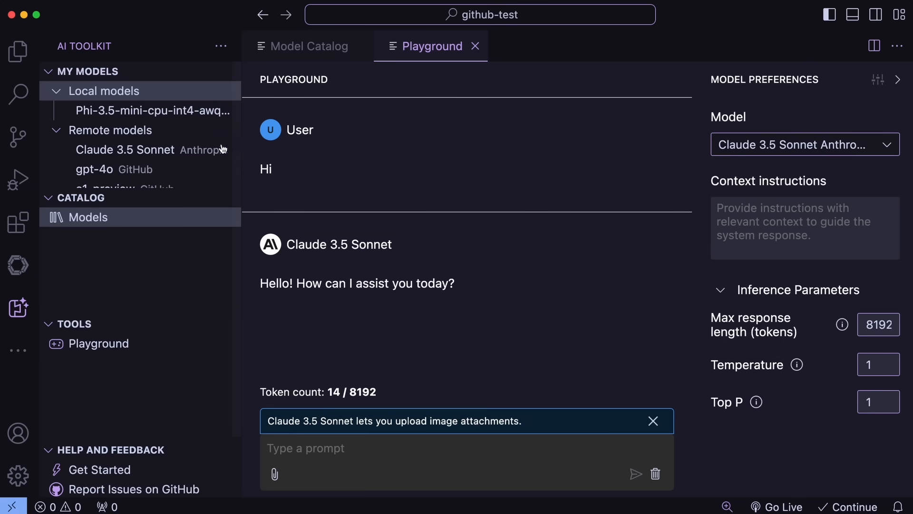
Step: Return to the Model Catalog and scroll down to the OpenAI GPT and Meta Llama models
{"action": "left_click", "coordinate": [307, 46]}
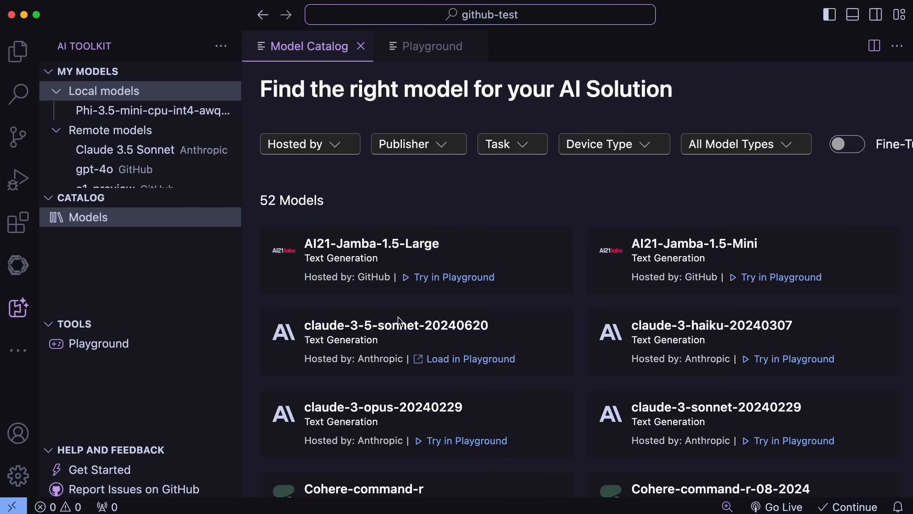
{"action": "scroll", "scroll_direction": "down", "scroll_amount": 3}
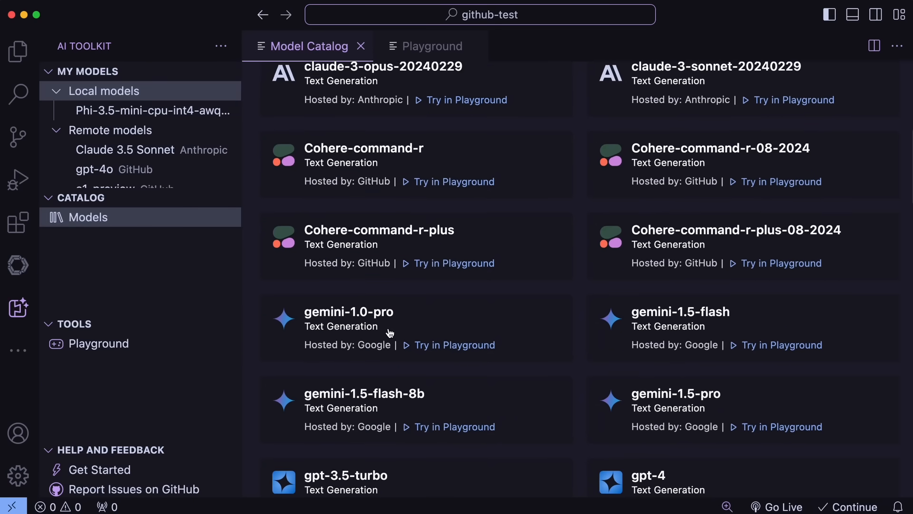
{"action": "scroll", "scroll_direction": "down", "scroll_amount": 3}
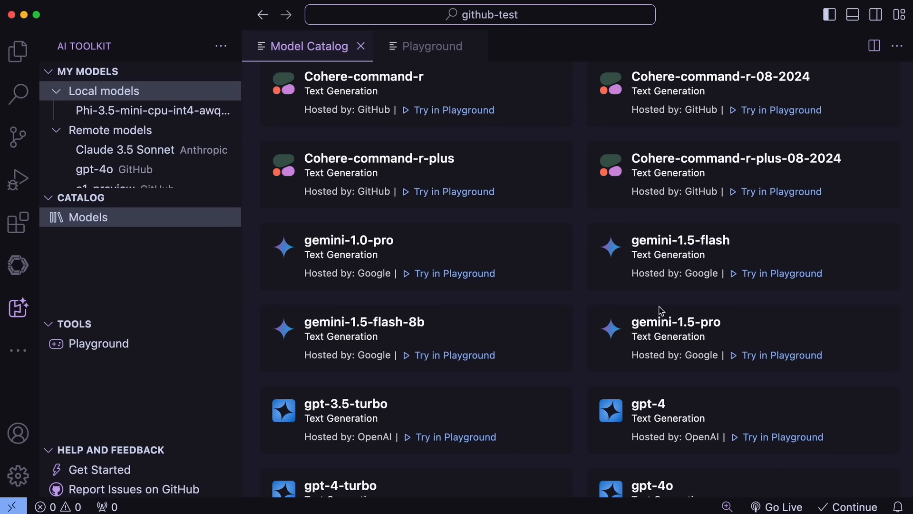
{"action": "mouse_move", "coordinate": [501, 366]}
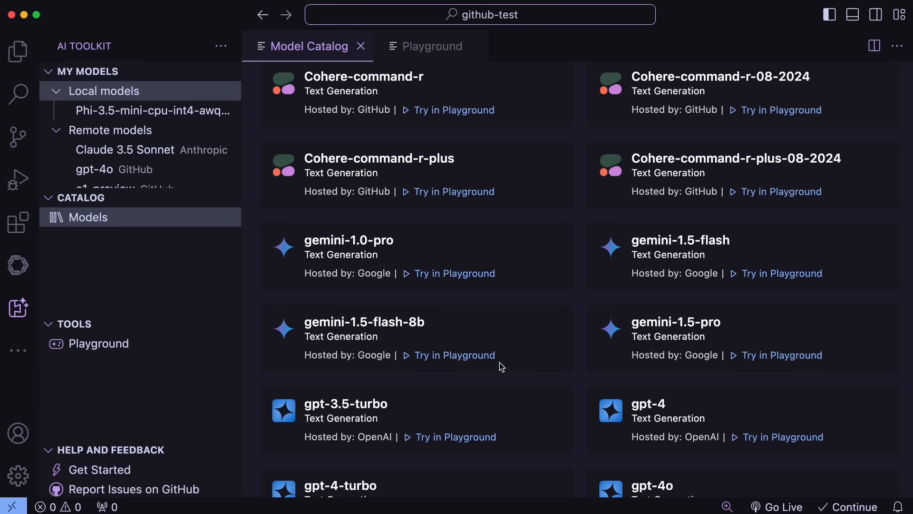
{"action": "mouse_move", "coordinate": [508, 345]}
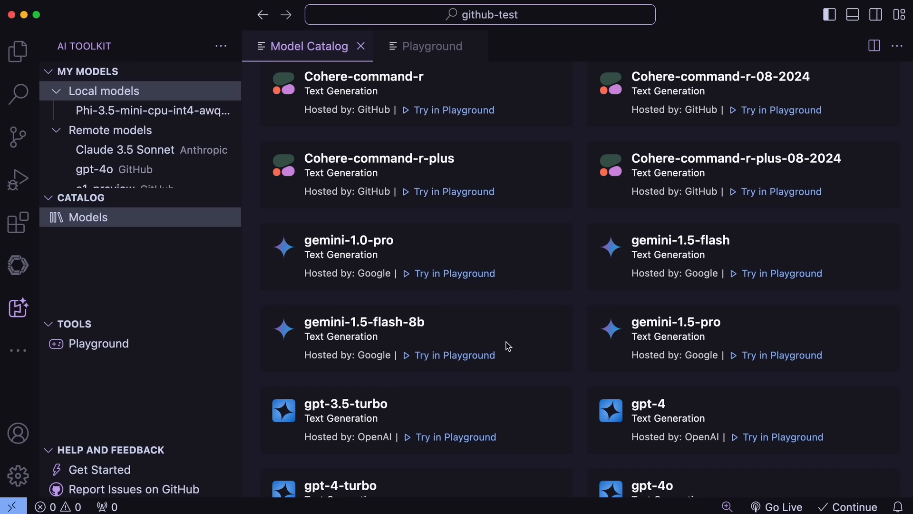
{"action": "mouse_move", "coordinate": [517, 339]}
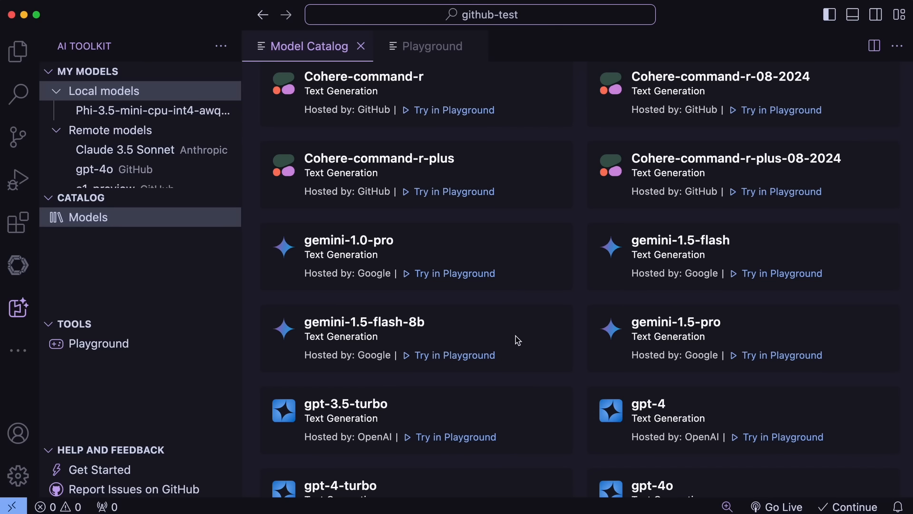
{"action": "scroll", "scroll_direction": "down", "scroll_amount": 3}
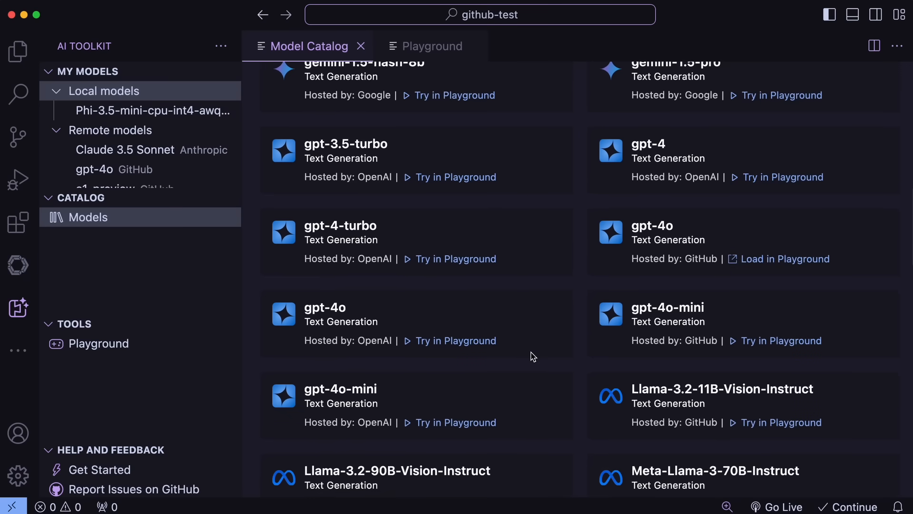
{"action": "scroll", "scroll_direction": "down", "scroll_amount": 3}
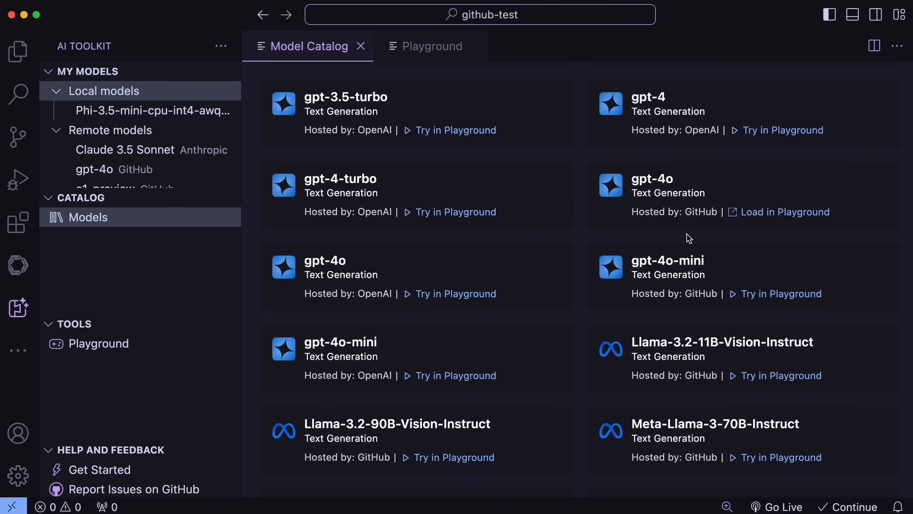
{"action": "mouse_move", "coordinate": [604, 309]}
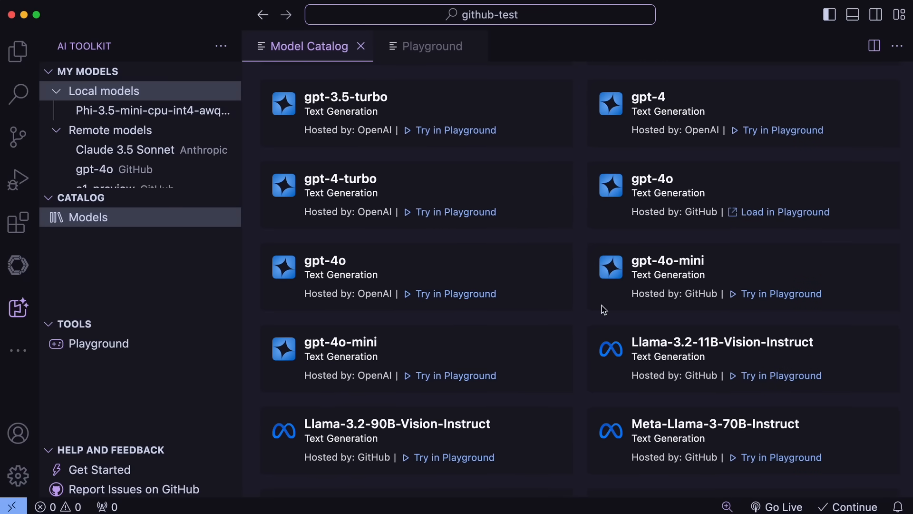
{"action": "mouse_move", "coordinate": [523, 281]}
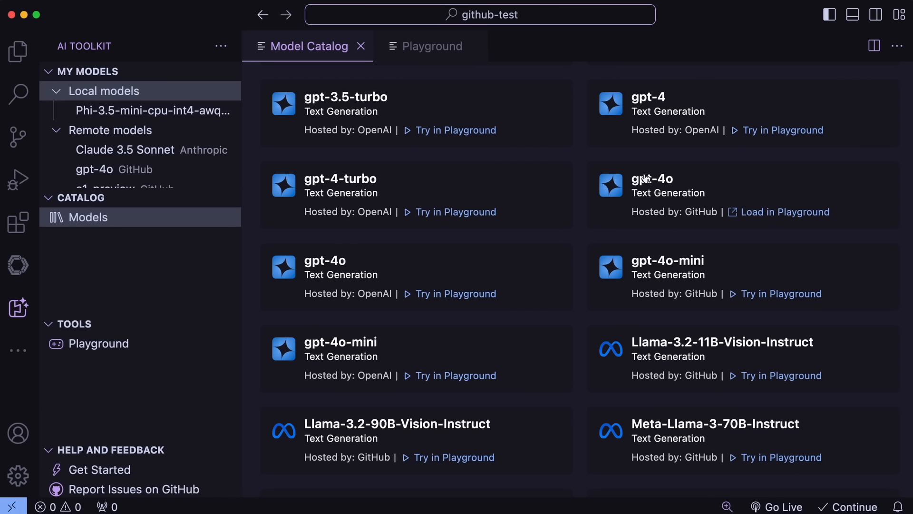
{"action": "mouse_move", "coordinate": [698, 389]}
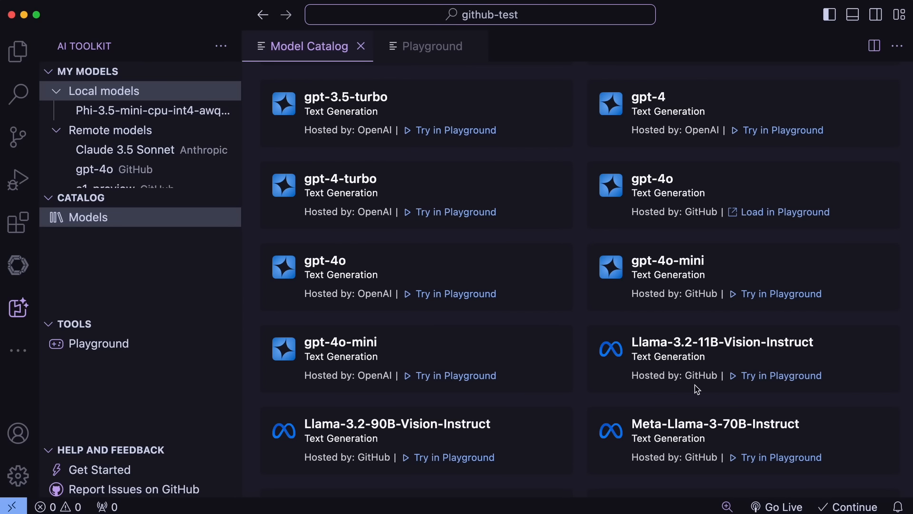
{"action": "mouse_move", "coordinate": [705, 290]}
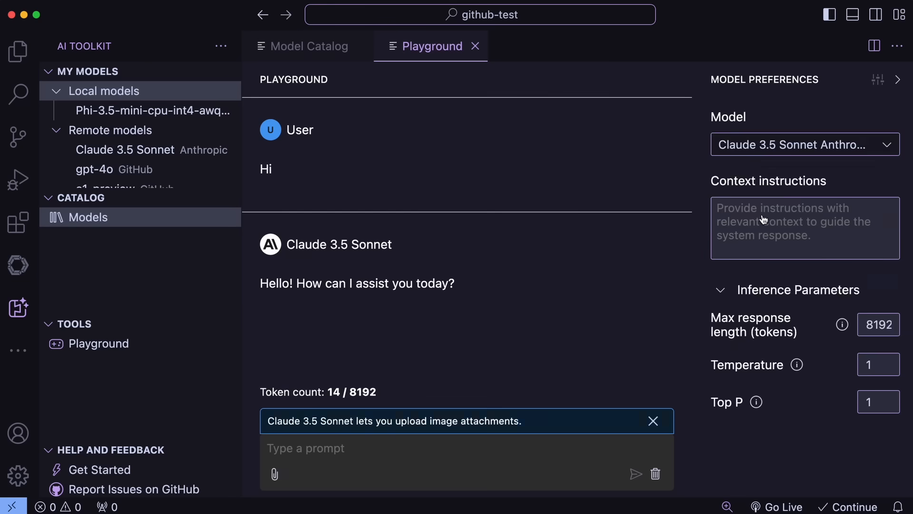
Step: Send the greeting 'Hi' to gpt-4o from GitHub in the Playground
{"action": "left_click", "coordinate": [804, 144]}
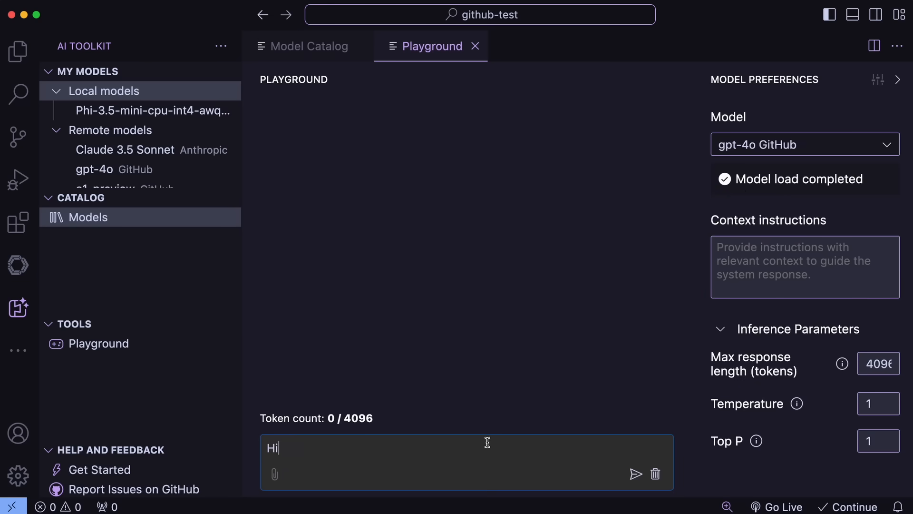
{"action": "left_click", "coordinate": [636, 474]}
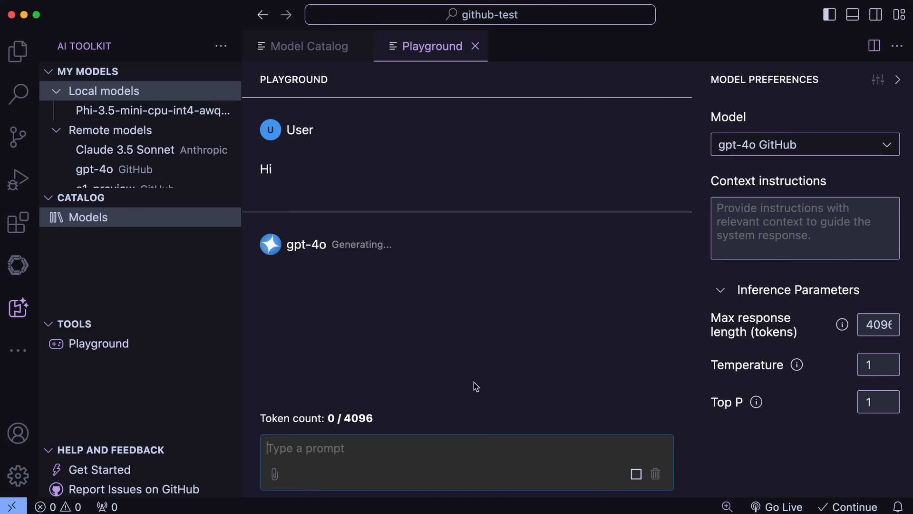
{"action": "mouse_move", "coordinate": [460, 366]}
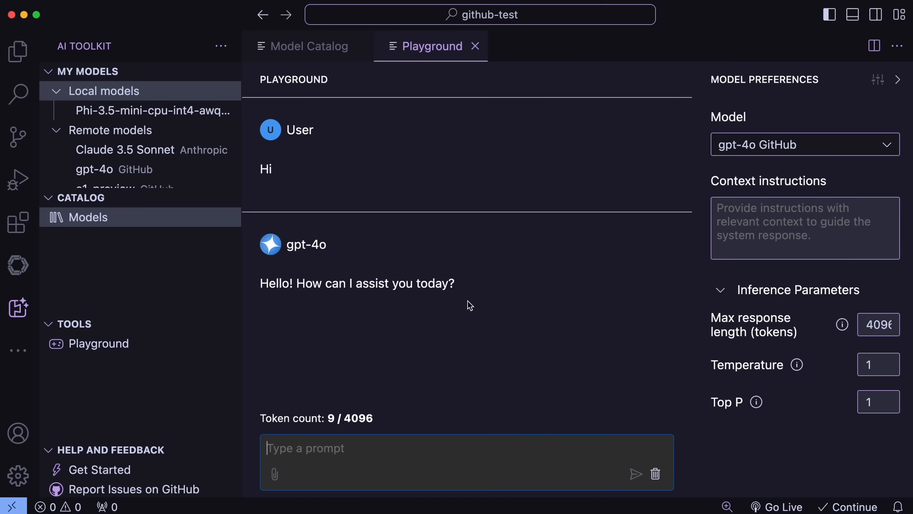
{"action": "mouse_move", "coordinate": [477, 317]}
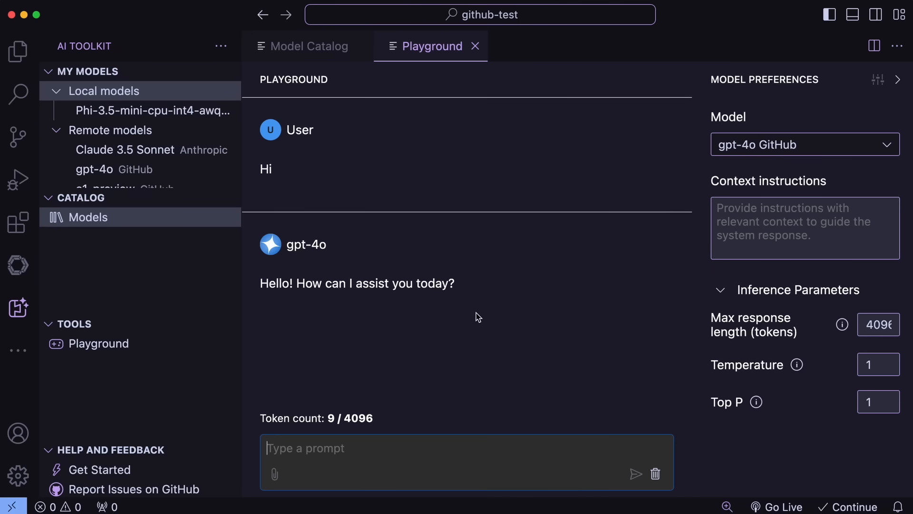
{"action": "mouse_move", "coordinate": [459, 304]}
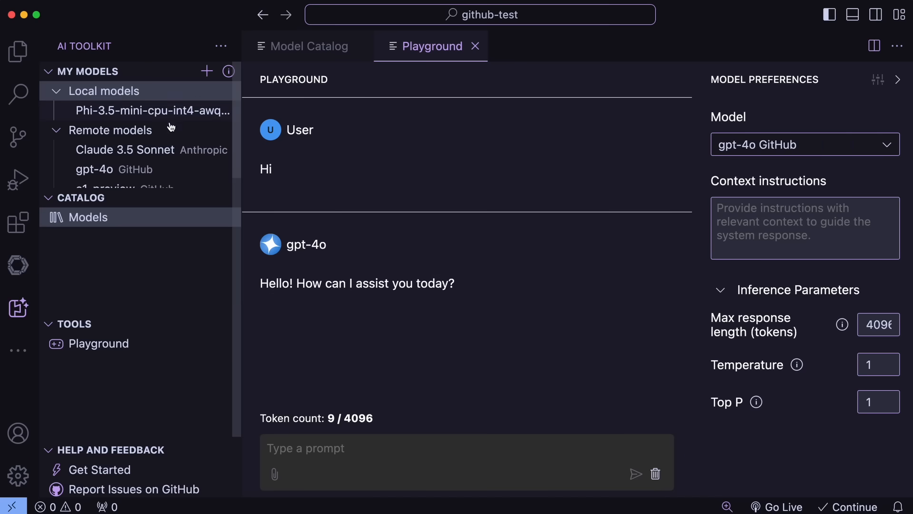
Step: Open the Model Catalog from the local Phi-3.5 model and scroll the list
{"action": "left_click", "coordinate": [88, 217]}
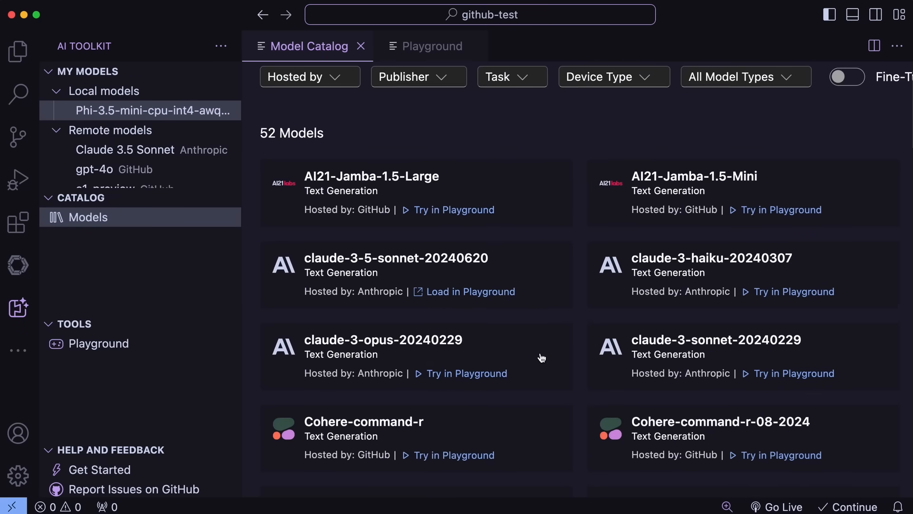
{"action": "scroll", "scroll_direction": "down", "scroll_amount": 3}
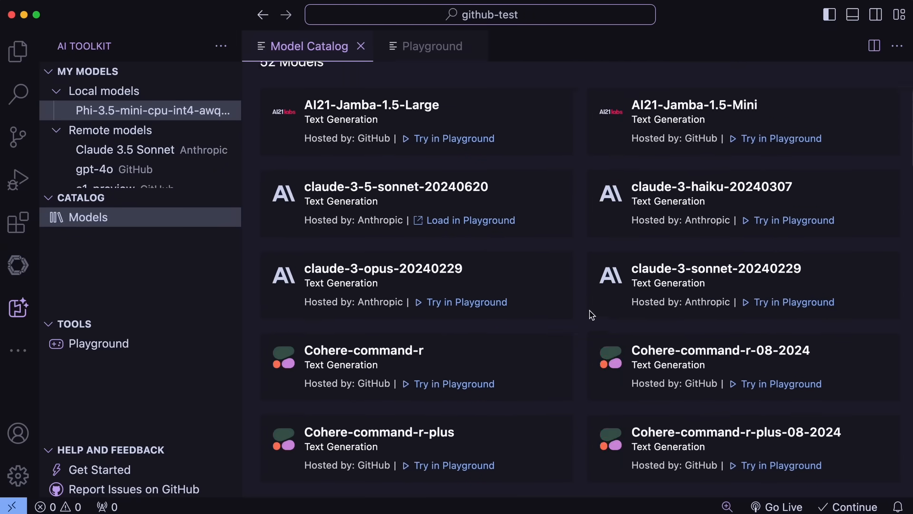
Step: Filter the catalog to Local run models and load Phi-3.5-mini into the Playground
{"action": "left_click", "coordinate": [727, 144]}
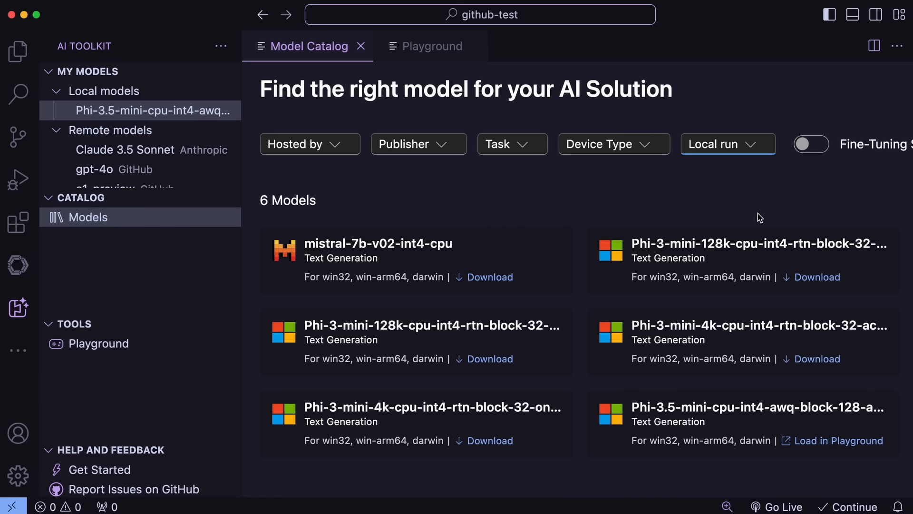
{"action": "mouse_move", "coordinate": [652, 224]}
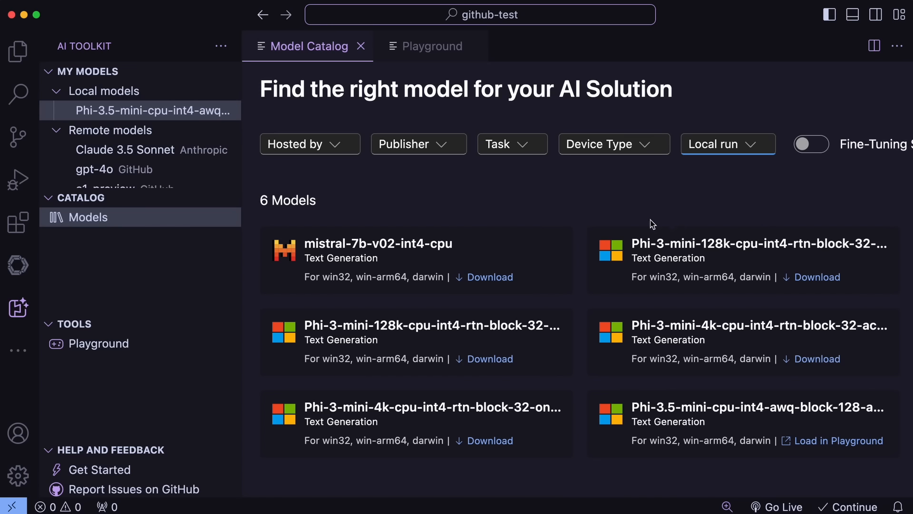
{"action": "mouse_move", "coordinate": [495, 309]}
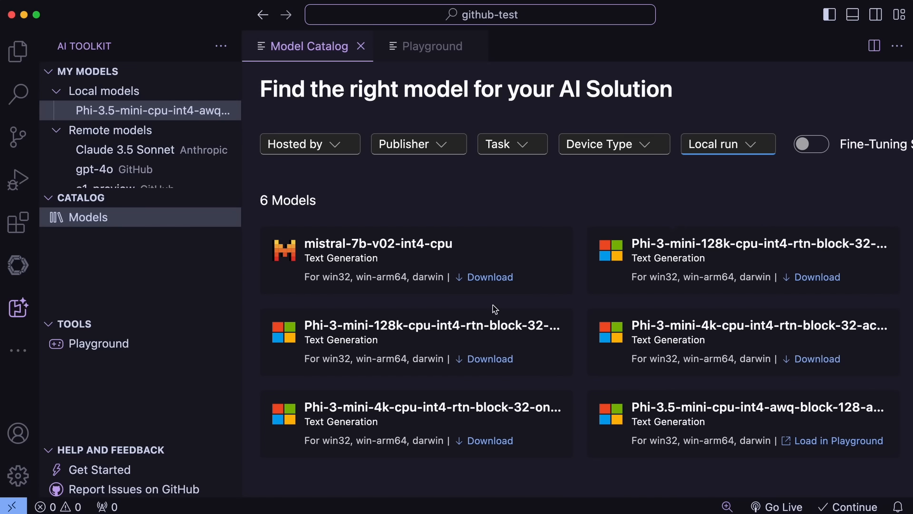
{"action": "mouse_move", "coordinate": [391, 244]}
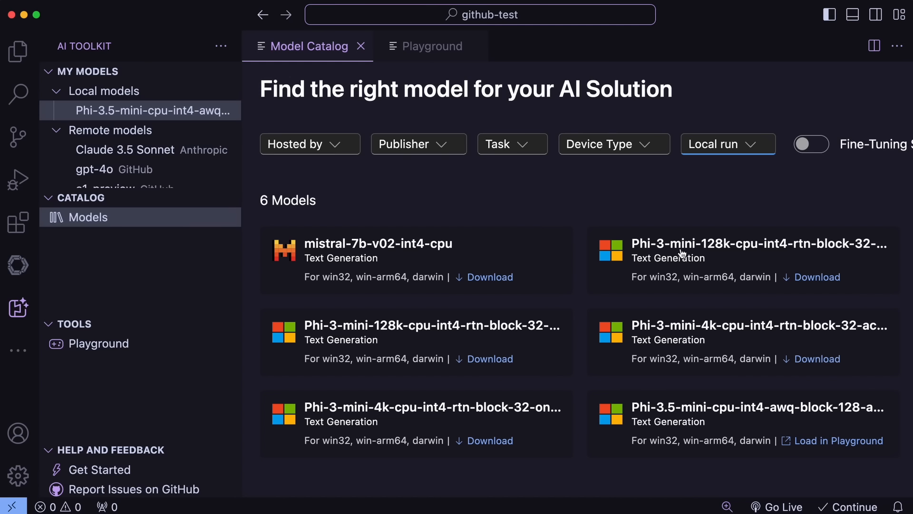
{"action": "mouse_move", "coordinate": [610, 405]}
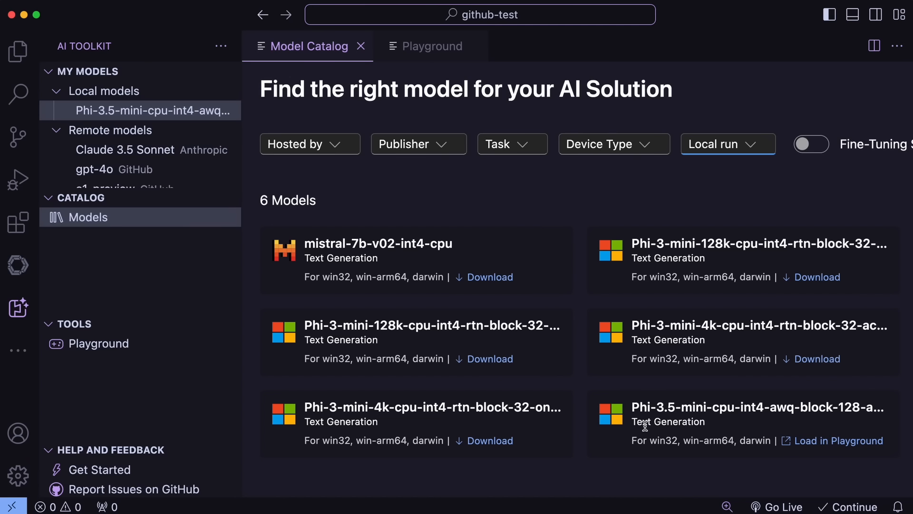
{"action": "mouse_move", "coordinate": [658, 428]}
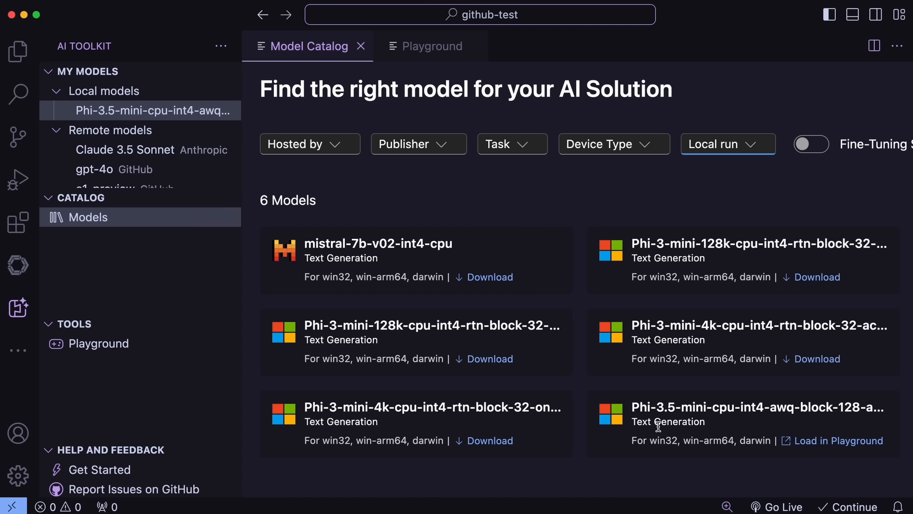
{"action": "mouse_move", "coordinate": [661, 431]}
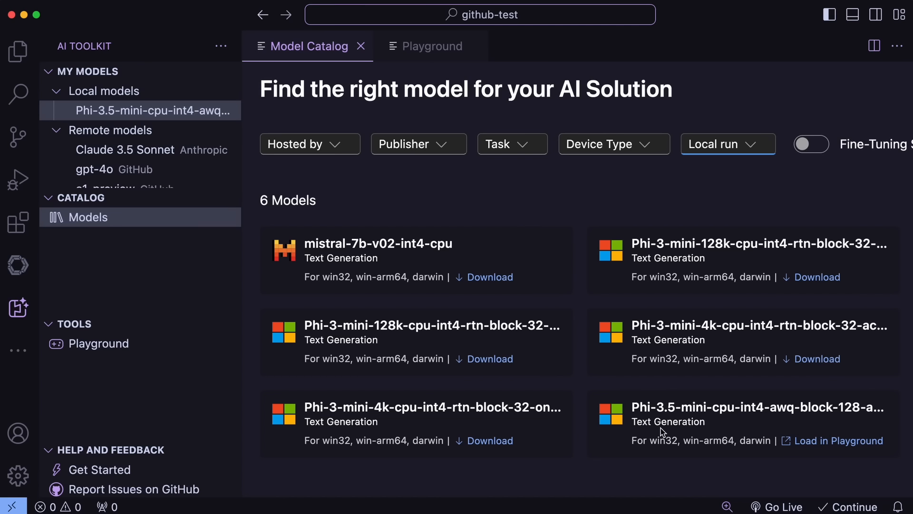
{"action": "mouse_move", "coordinate": [677, 438]}
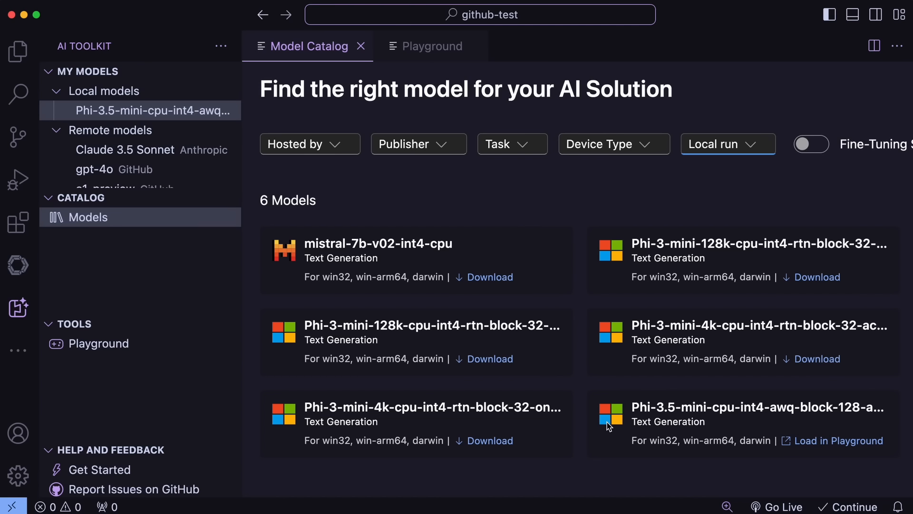
{"action": "mouse_move", "coordinate": [634, 261]}
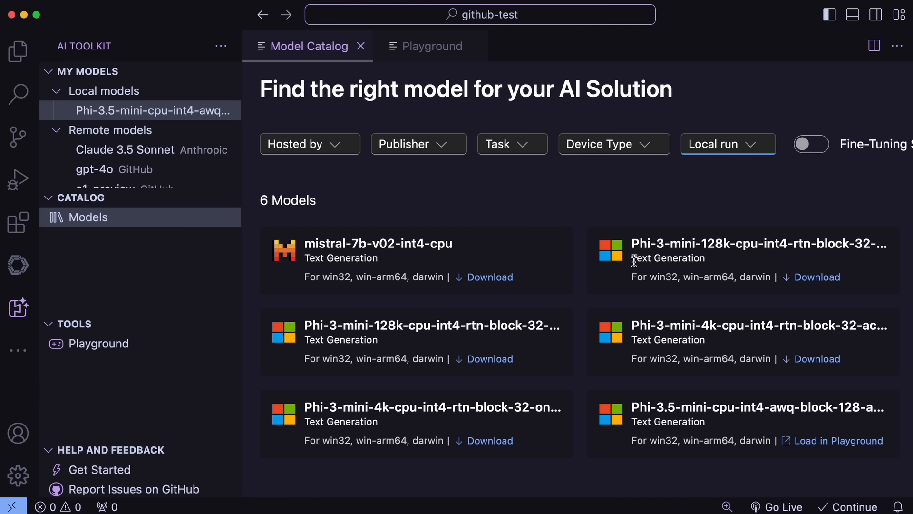
{"action": "mouse_move", "coordinate": [652, 418]}
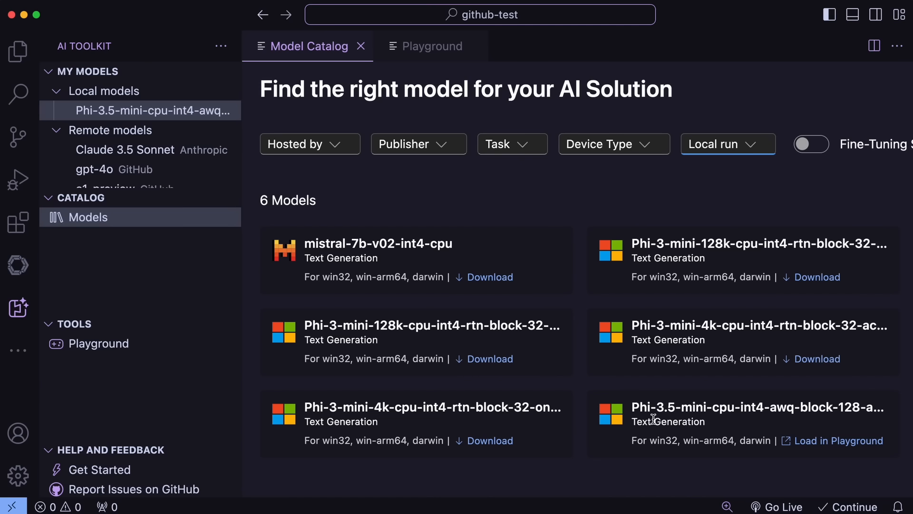
{"action": "mouse_move", "coordinate": [681, 418]}
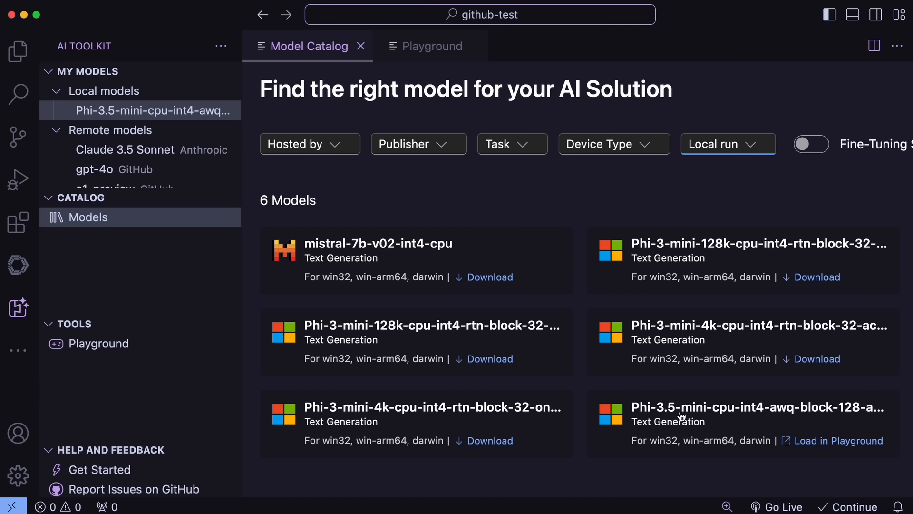
{"action": "mouse_move", "coordinate": [682, 415]}
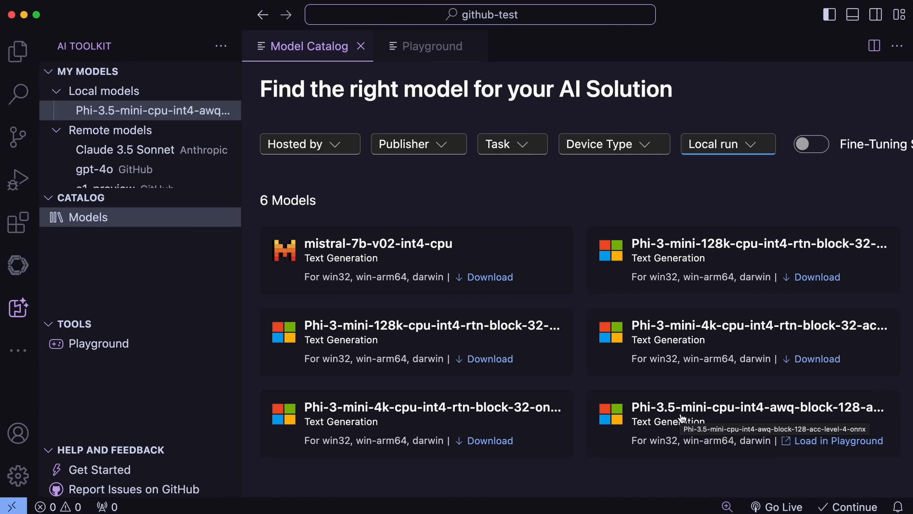
{"action": "mouse_move", "coordinate": [581, 373]}
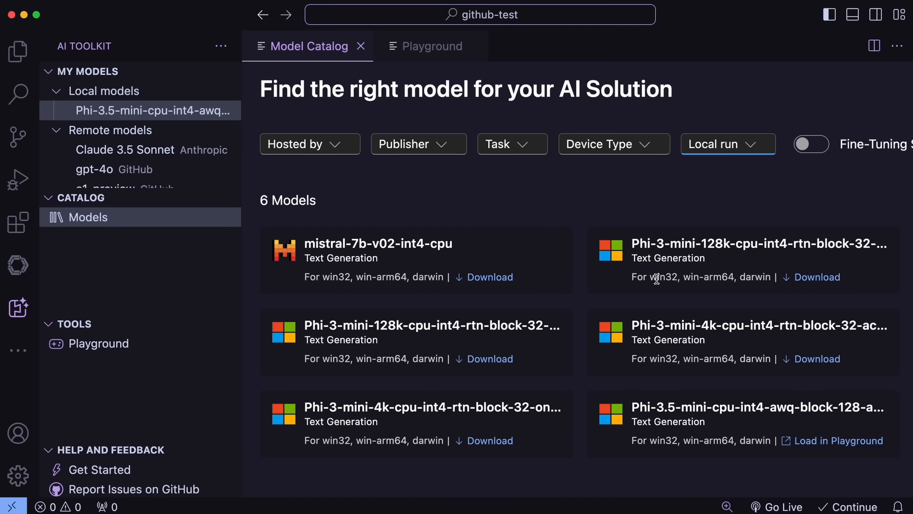
{"action": "left_click", "coordinate": [432, 46]}
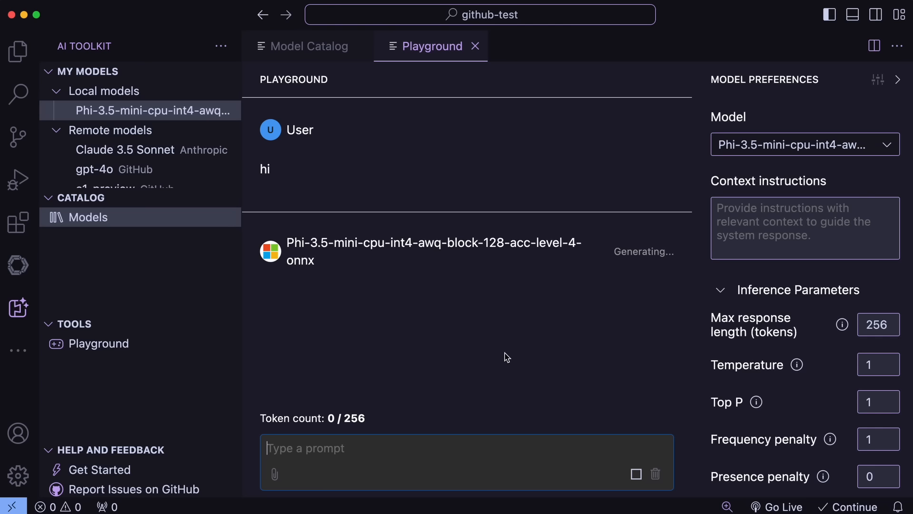
{"action": "mouse_move", "coordinate": [503, 372]}
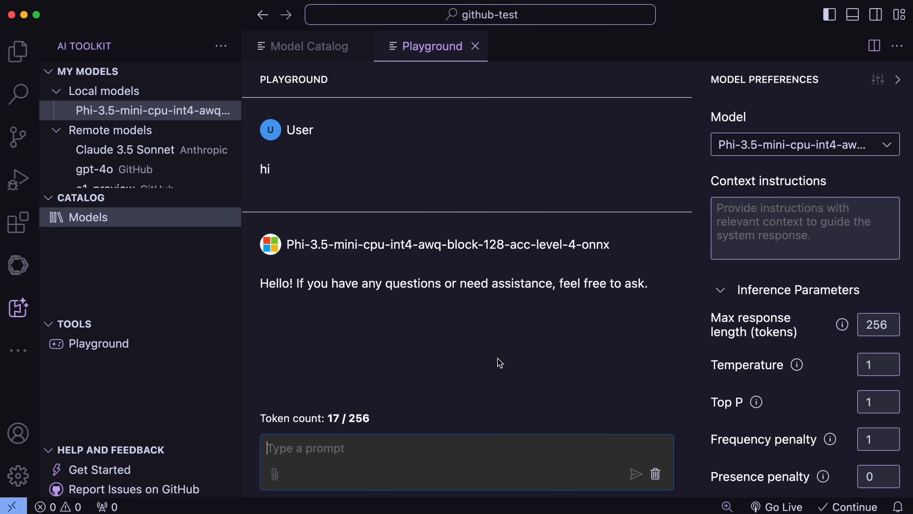
{"action": "mouse_move", "coordinate": [516, 351]}
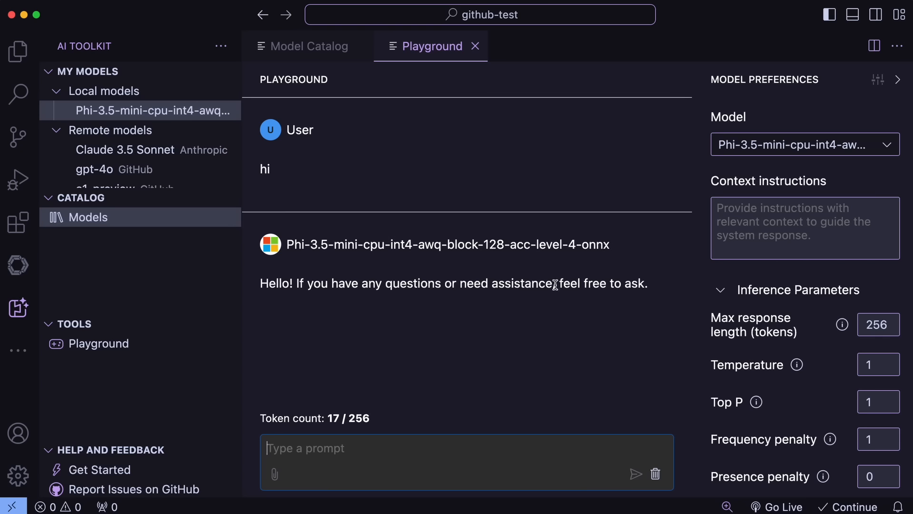
{"action": "mouse_move", "coordinate": [544, 172]}
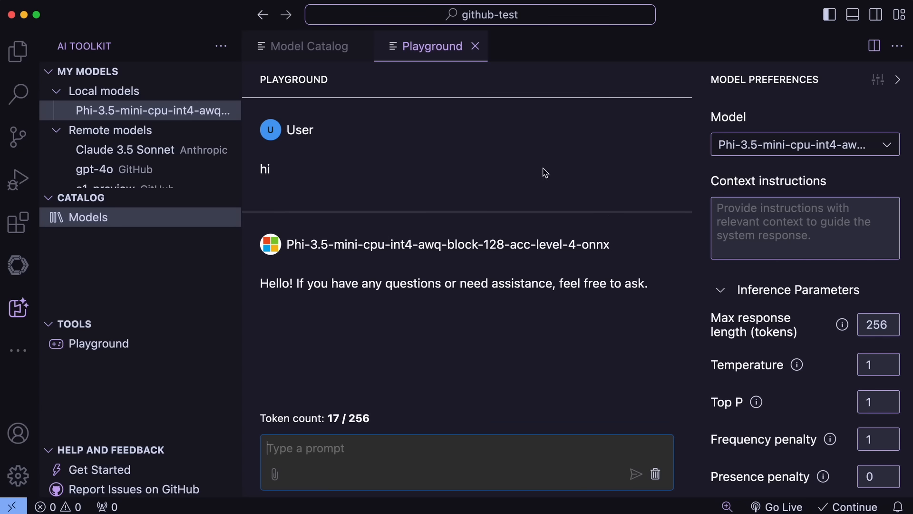
{"action": "mouse_move", "coordinate": [734, 157]}
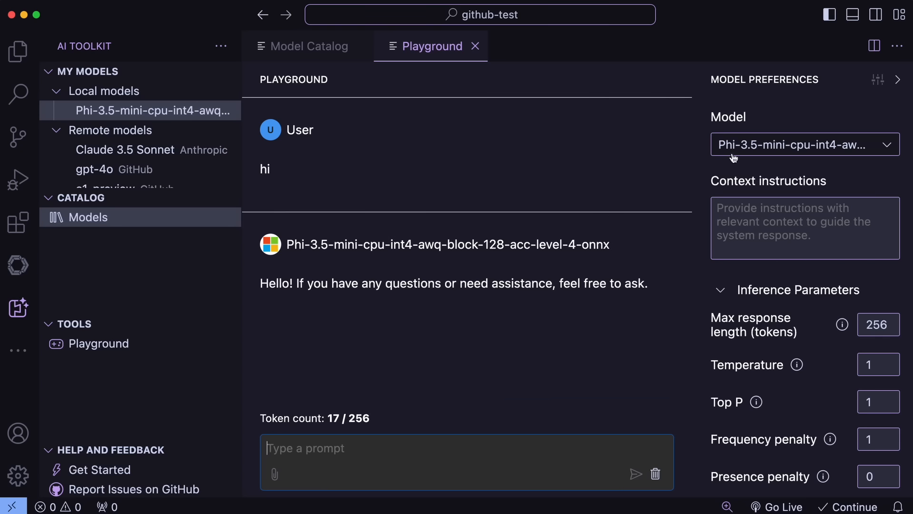
Step: Switch the Playground model from Phi-3.5-mini to GitHub's gpt-4o
{"action": "left_click", "coordinate": [308, 46]}
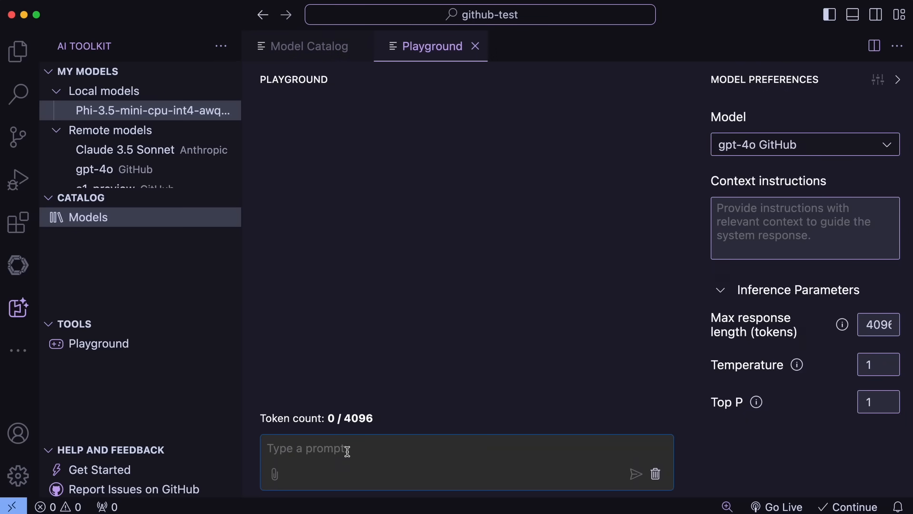
Step: Ask gpt-4o to generate a linked list program in C and scroll its reply
{"action": "type", "text": "Generate a simple linked"}
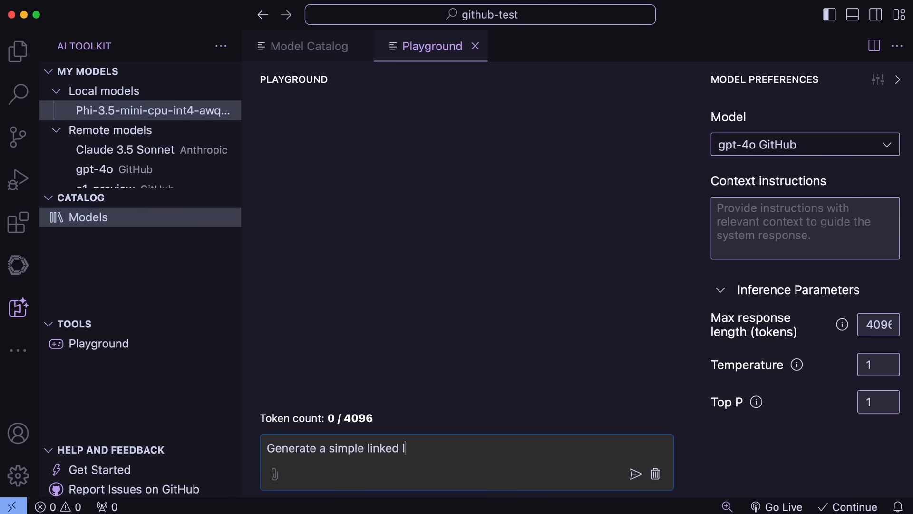
{"action": "type", "text": "list program in"}
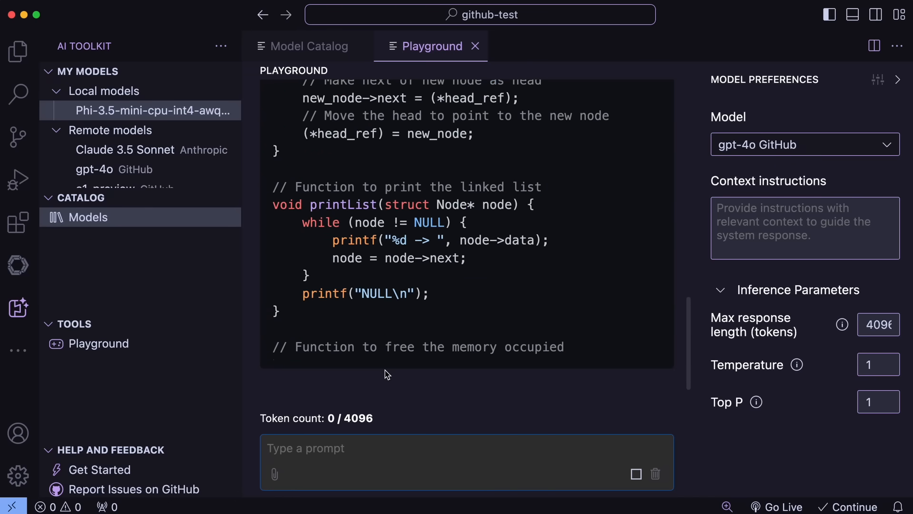
{"action": "scroll", "scroll_direction": "down", "scroll_amount": 3}
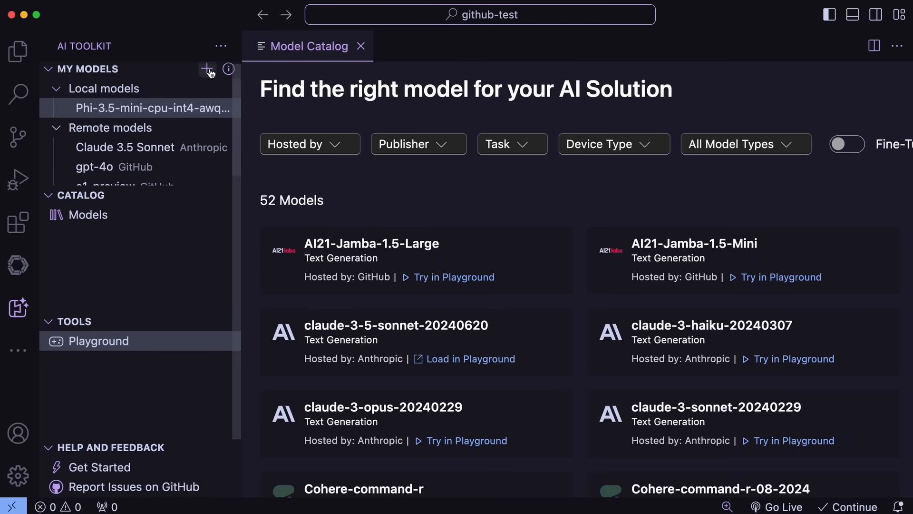
{"action": "left_click", "coordinate": [208, 69]}
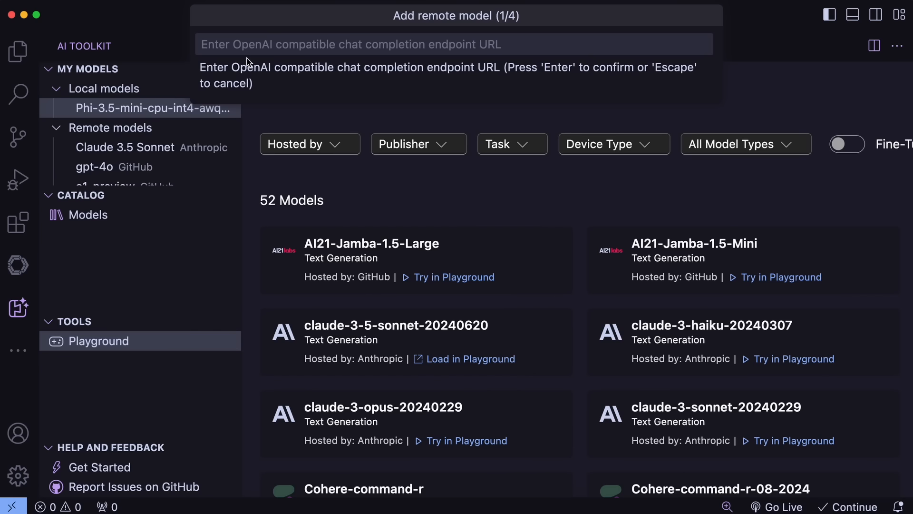
{"action": "type", "text": "http:"}
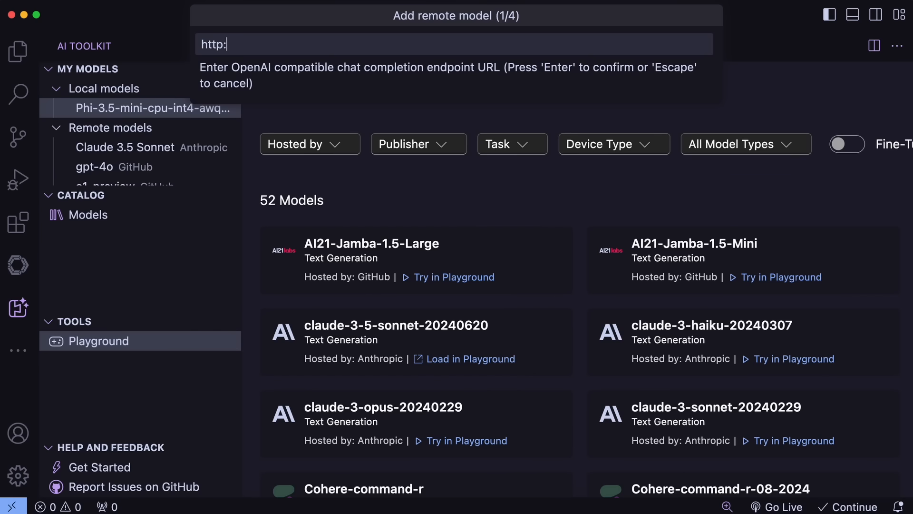
{"action": "type", "text": "//localhost"}
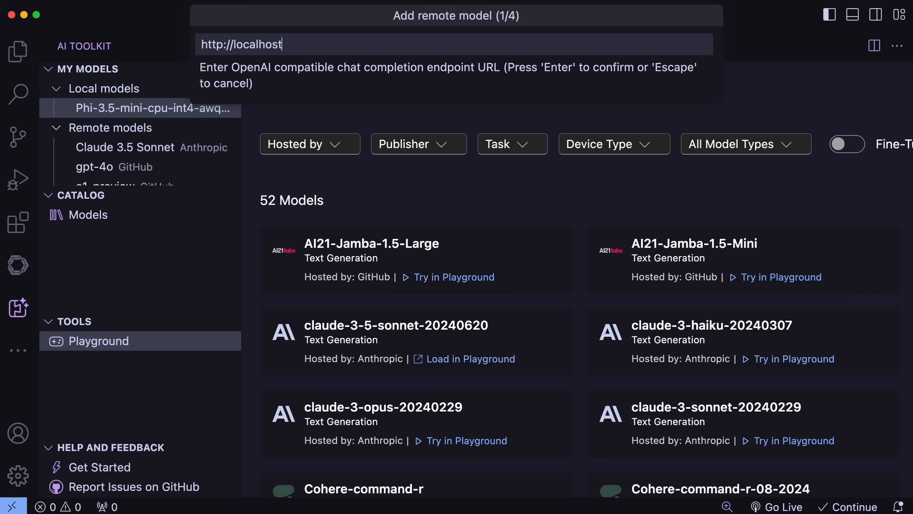
{"action": "type", "text": ":11434:"}
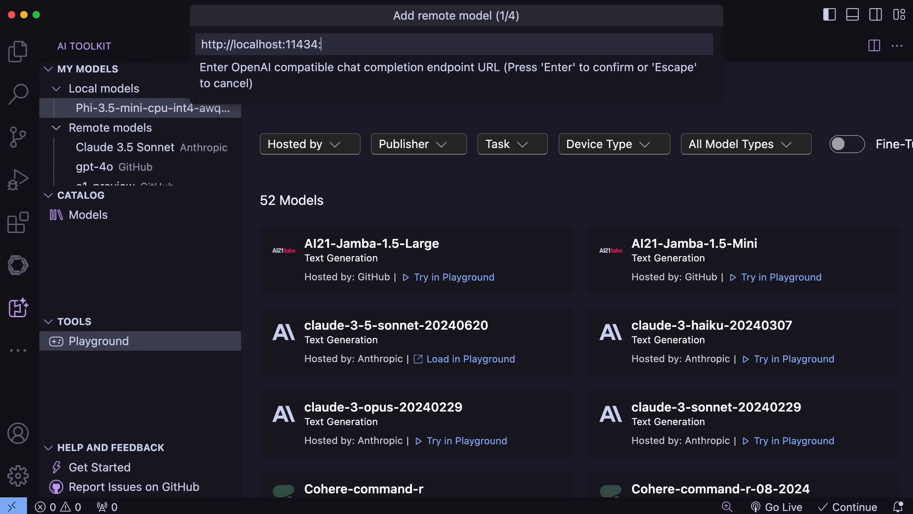
{"action": "type", "text": "/v1"}
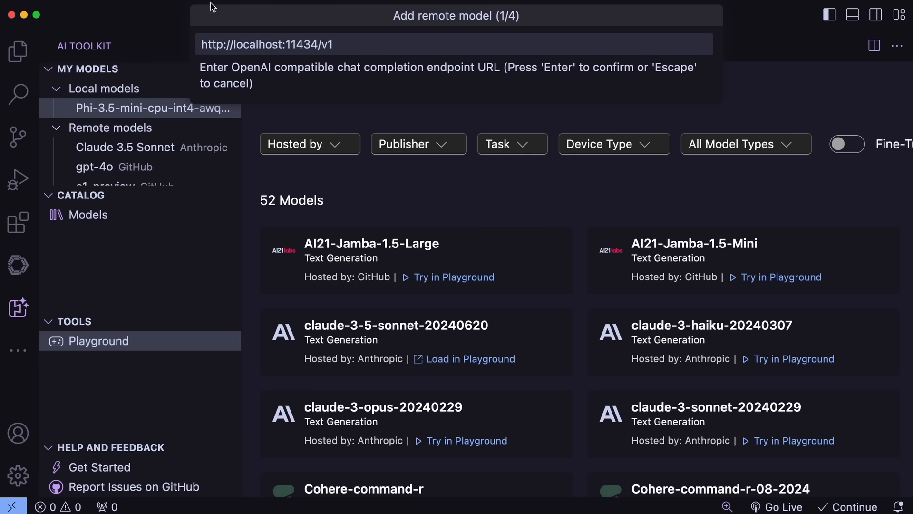
{"action": "key", "text": "Enter"}
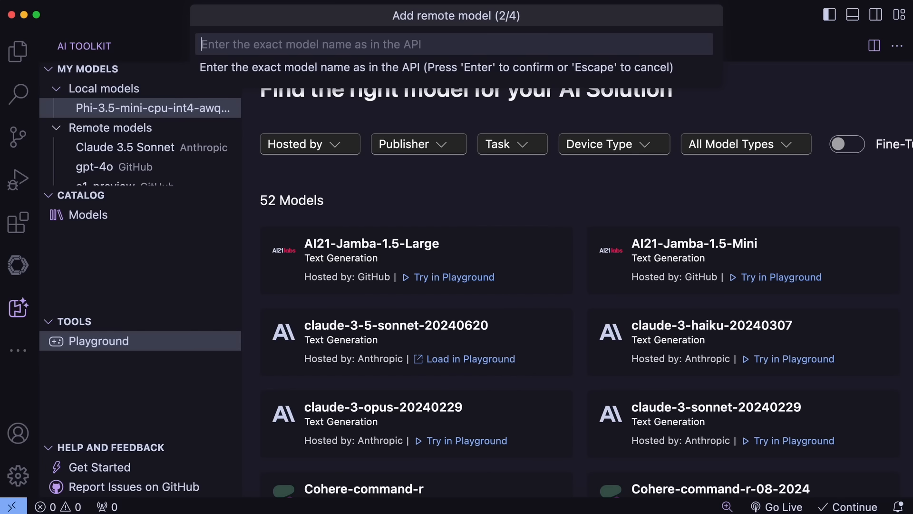
{"action": "type", "text": "smollm2"}
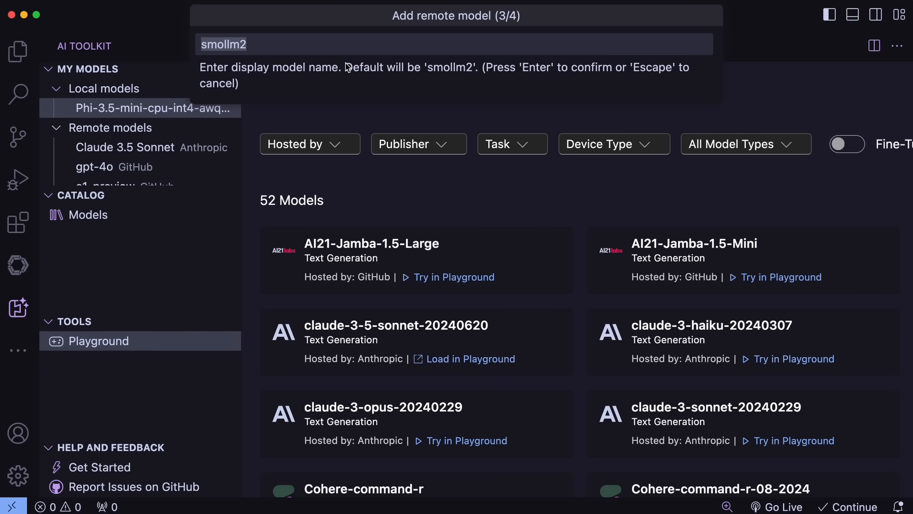
{"action": "mouse_move", "coordinate": [351, 63]}
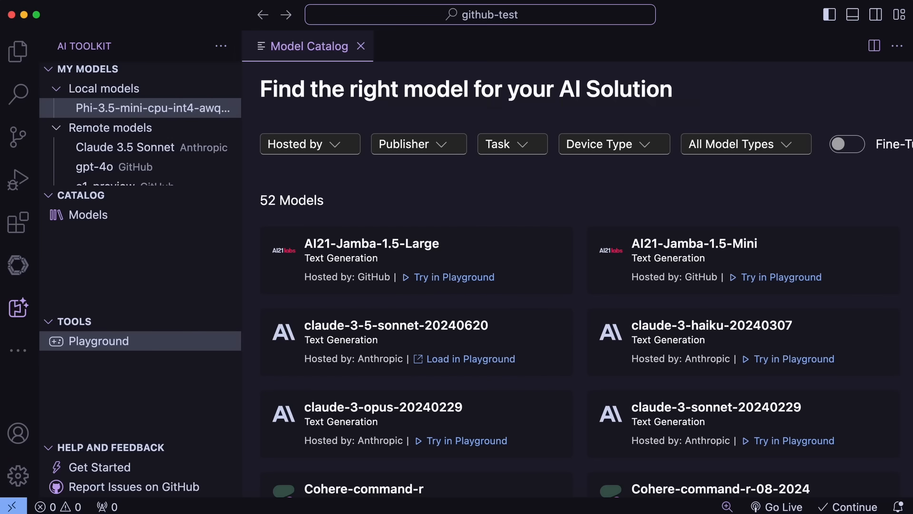
Step: Scroll down through the AI Toolkit Model Catalog listing
{"action": "scroll", "scroll_direction": "down", "scroll_amount": 3}
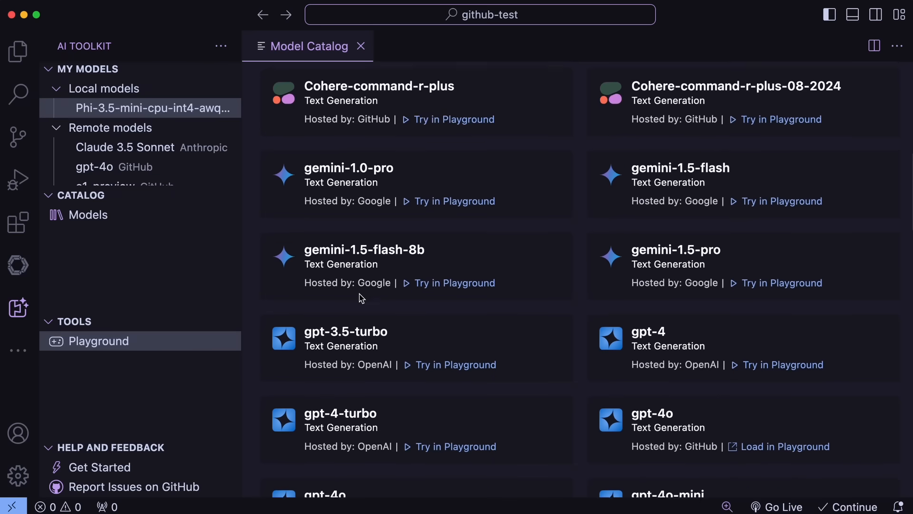
{"action": "scroll", "scroll_direction": "down", "scroll_amount": 3}
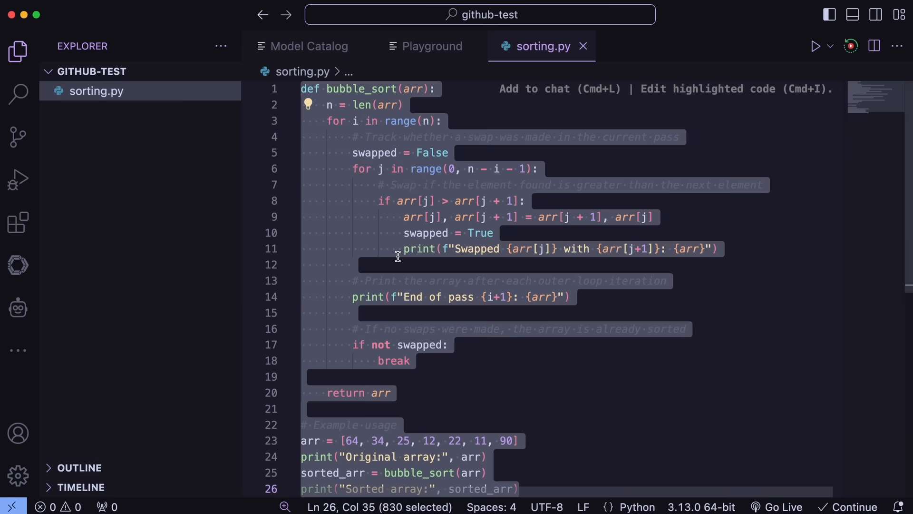
Step: Ask gpt-4o in the Playground to make the bubble sort code a selection sort
{"action": "left_click", "coordinate": [431, 46]}
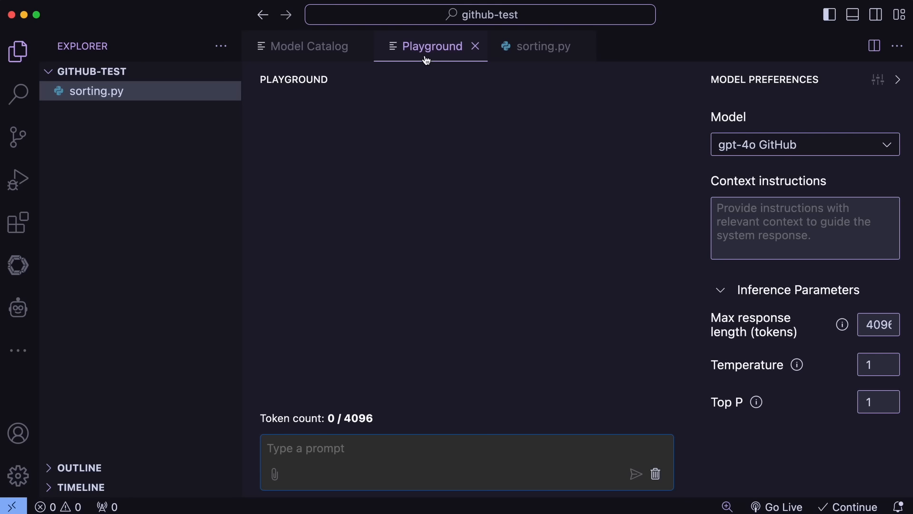
{"action": "left_click", "coordinate": [390, 448]}
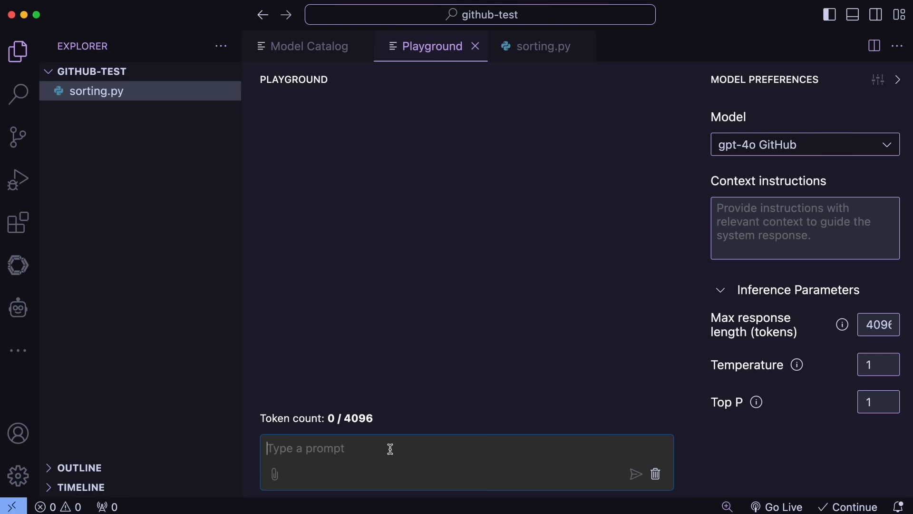
{"action": "type", "text": "Make this"}
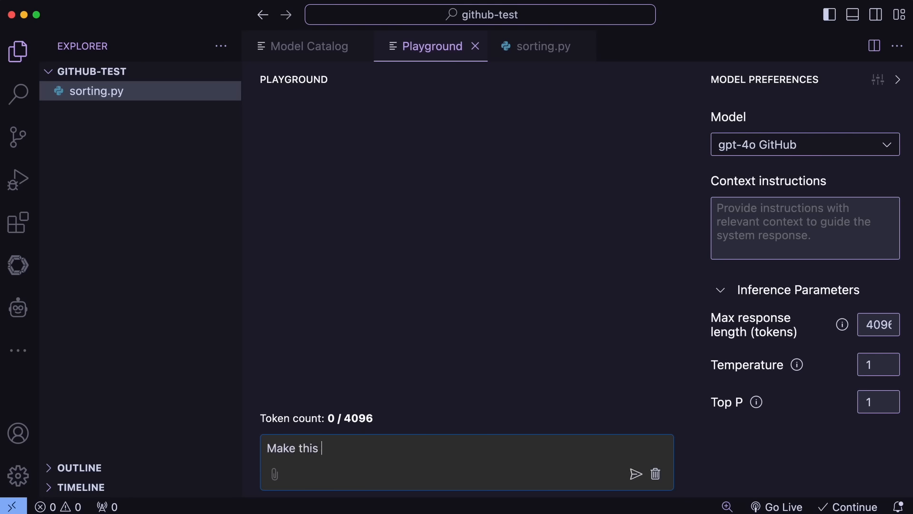
{"action": "type", "text": "selectio"}
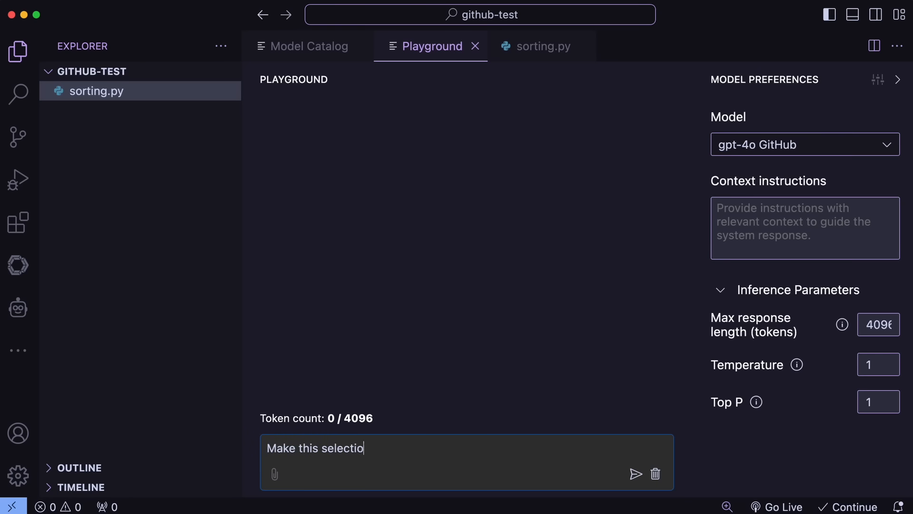
{"action": "left_click", "coordinate": [635, 474]}
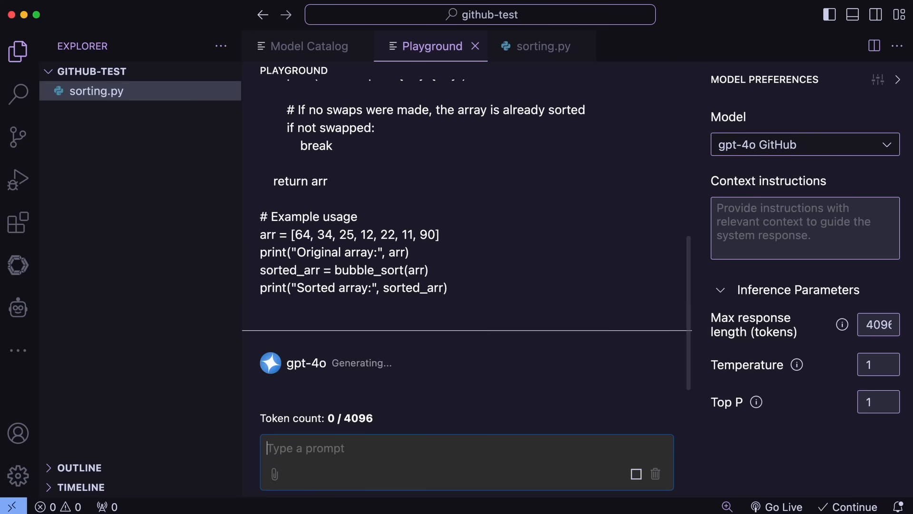
{"action": "mouse_move", "coordinate": [430, 392]}
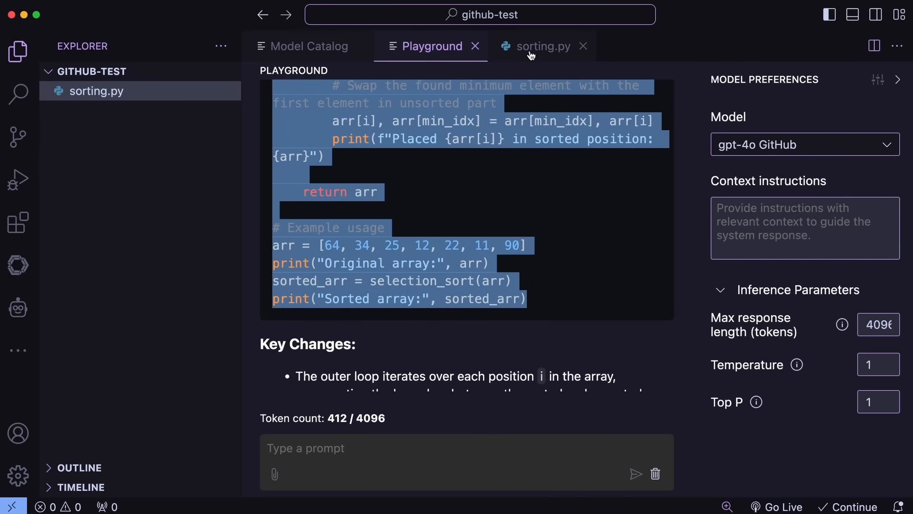
{"action": "left_click", "coordinate": [542, 46]}
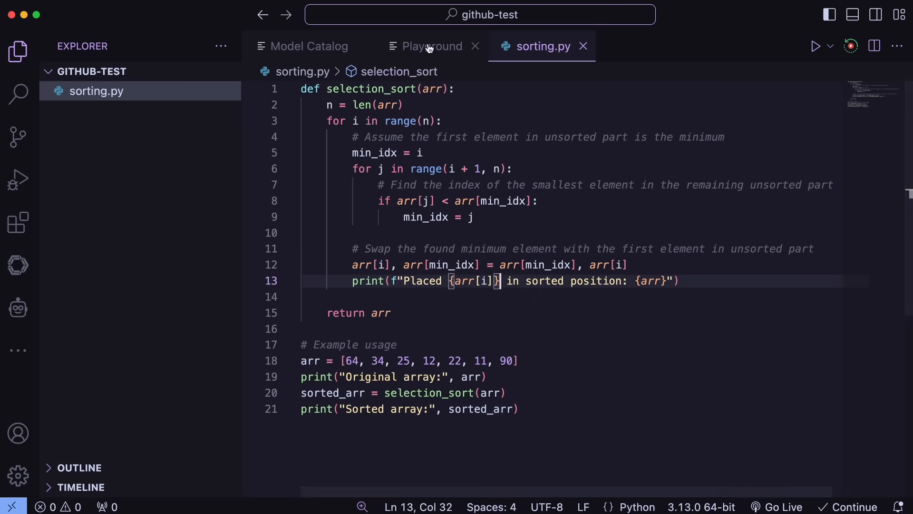
Step: Scroll through gpt-4o's selection sort answer and its explanation of the changes
{"action": "left_click", "coordinate": [431, 46]}
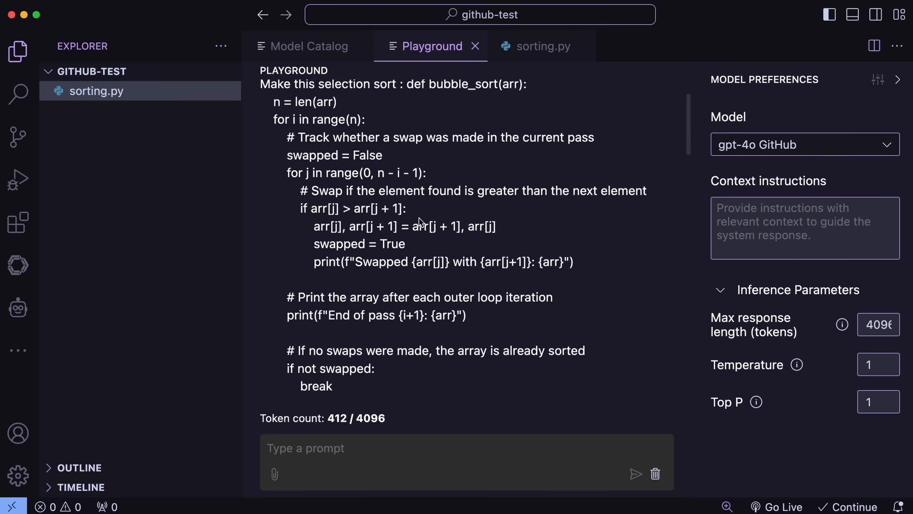
{"action": "scroll", "scroll_direction": "down", "scroll_amount": 3}
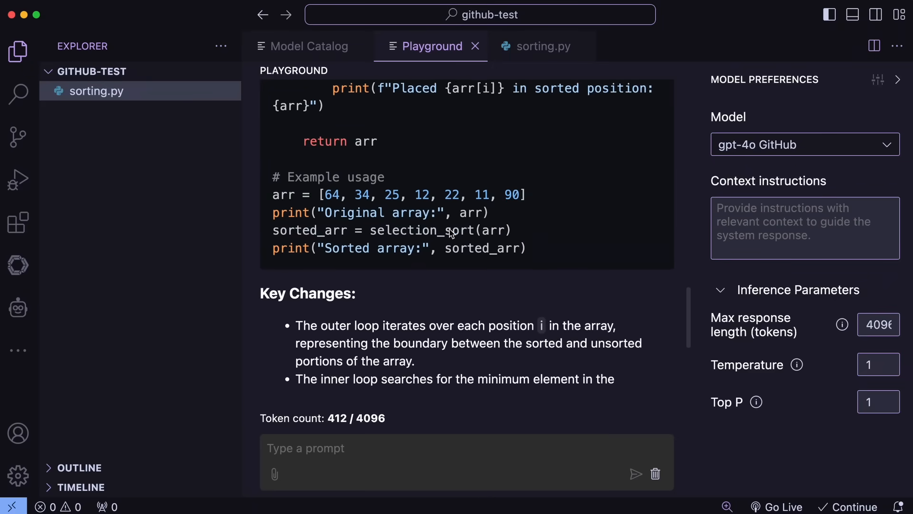
{"action": "left_click", "coordinate": [307, 46]}
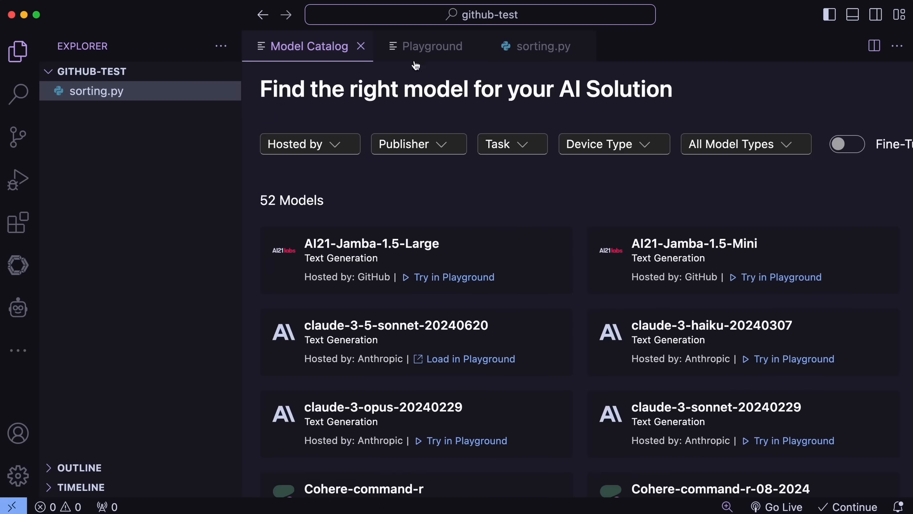
{"action": "left_click", "coordinate": [432, 46]}
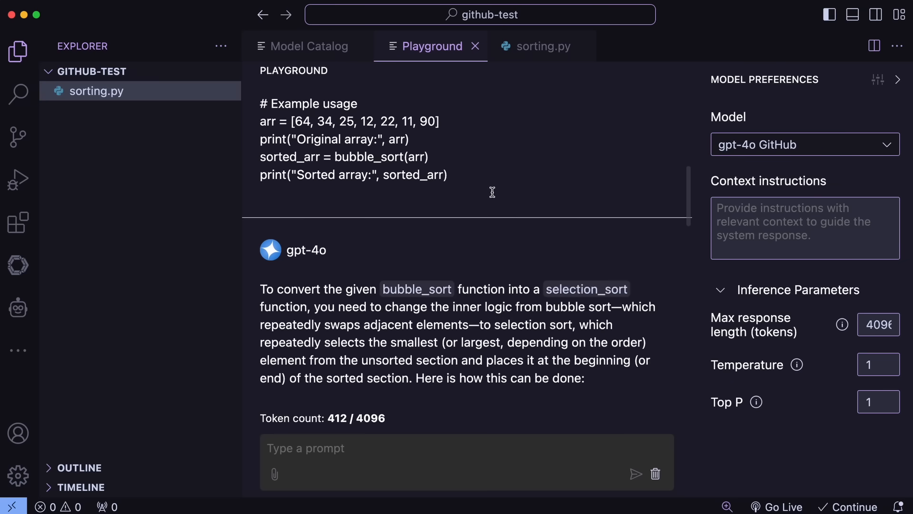
{"action": "scroll", "scroll_direction": "down", "scroll_amount": 3}
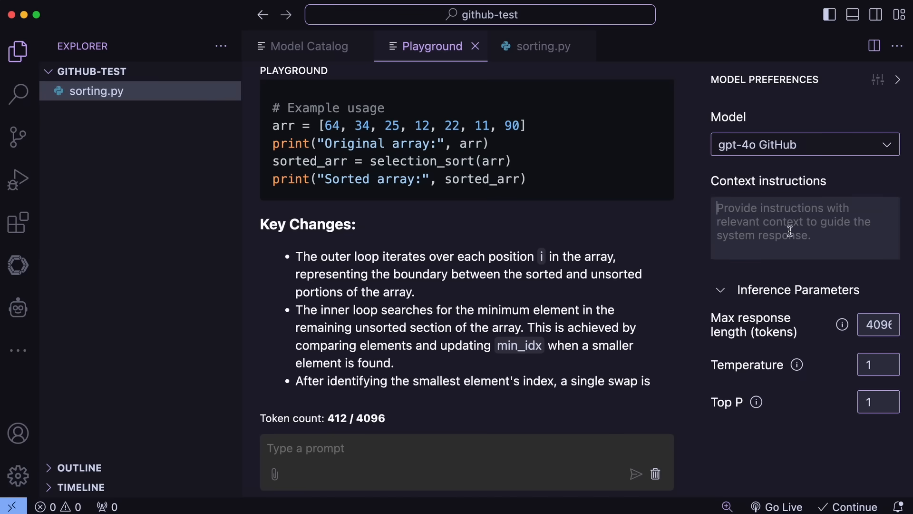
{"action": "mouse_move", "coordinate": [729, 275]}
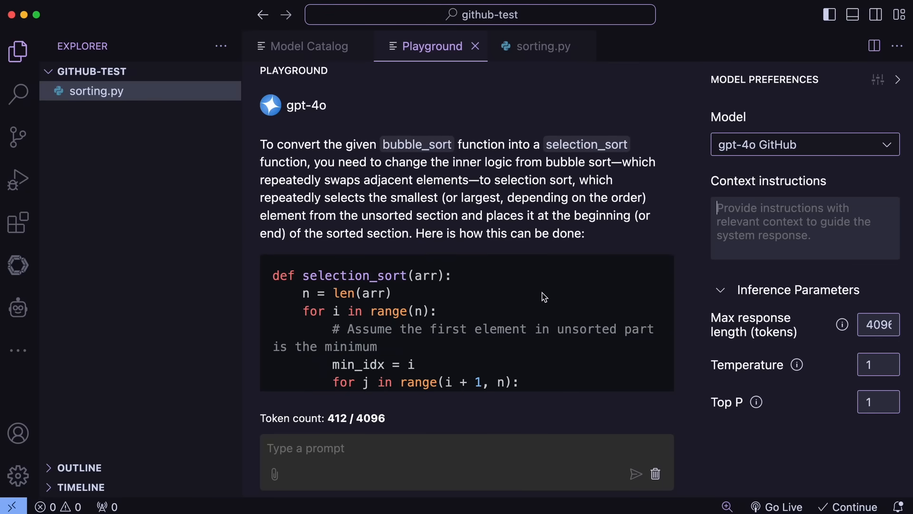
{"action": "scroll", "scroll_direction": "down", "scroll_amount": 3}
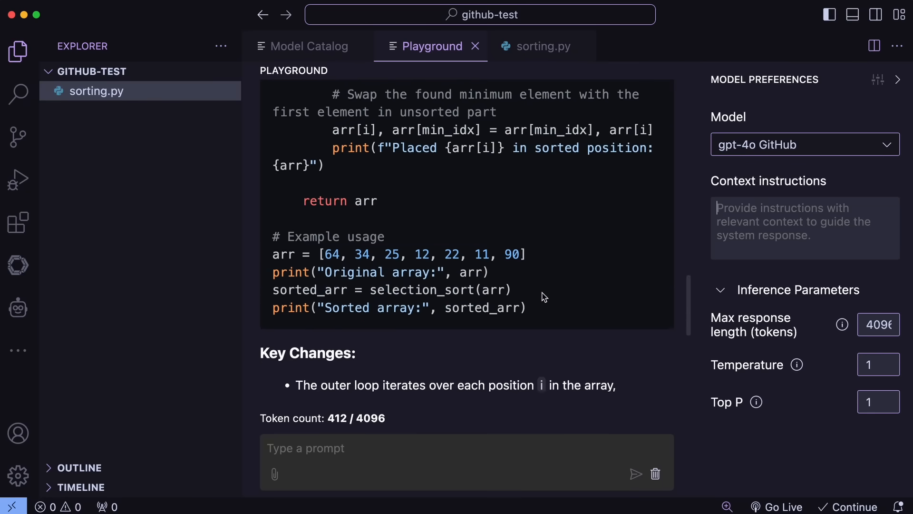
{"action": "scroll", "scroll_direction": "down", "scroll_amount": 3}
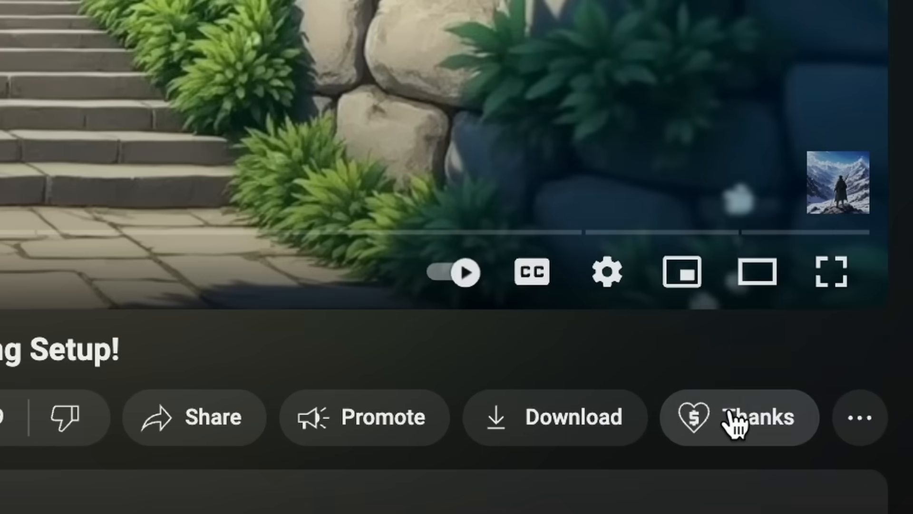
Step: Open Super Thanks under the video and drag the amount slider up past $200
{"action": "left_click", "coordinate": [737, 417]}
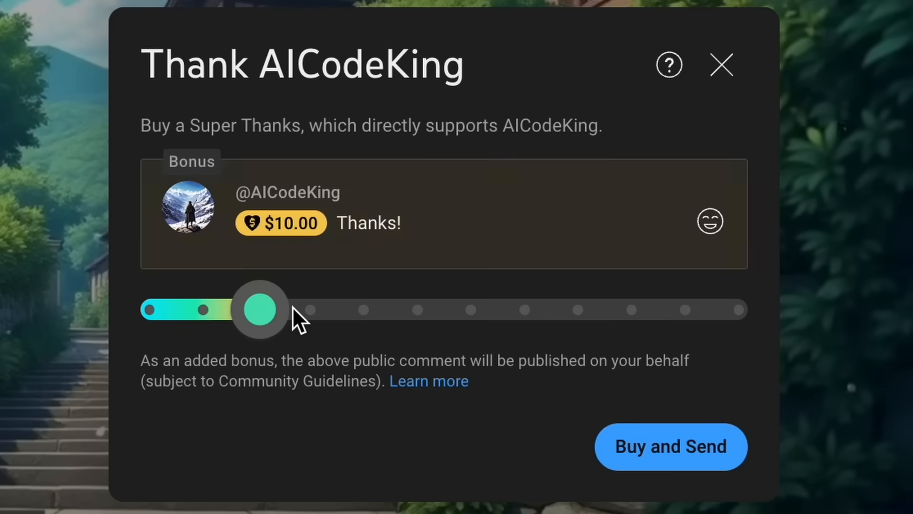
{"action": "left_click_drag", "start_coordinate": [259, 309], "coordinate": [632, 309]}
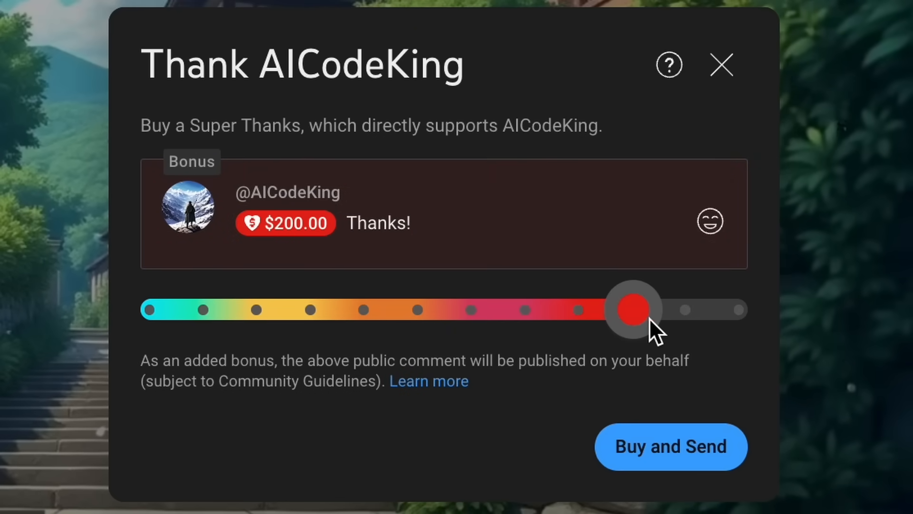
{"action": "left_click_drag", "start_coordinate": [634, 309], "coordinate": [751, 311]}
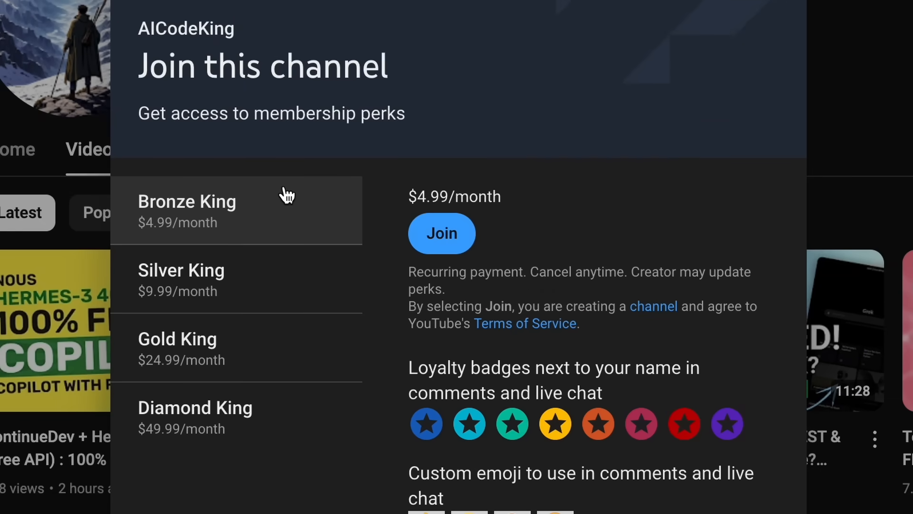
{"action": "mouse_move", "coordinate": [291, 210]}
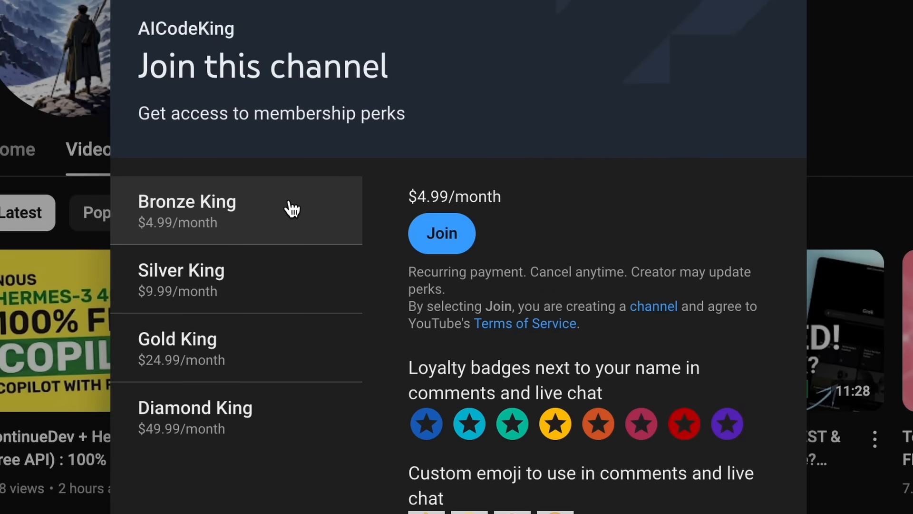